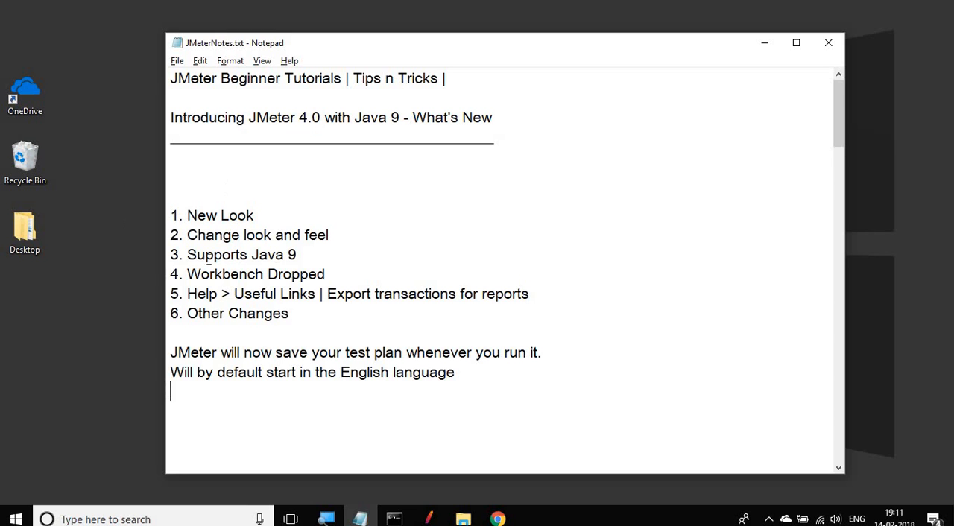
{"action": "mouse_move", "coordinate": [498, 519]}
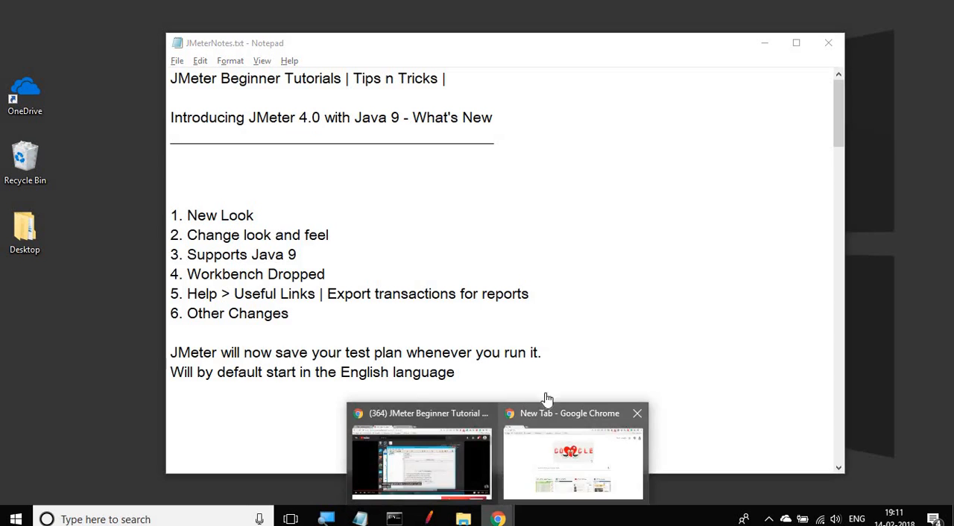
- Search Google for 'download jmeter' and go to the Apache JMeter download page
{"action": "left_click", "coordinate": [573, 460]}
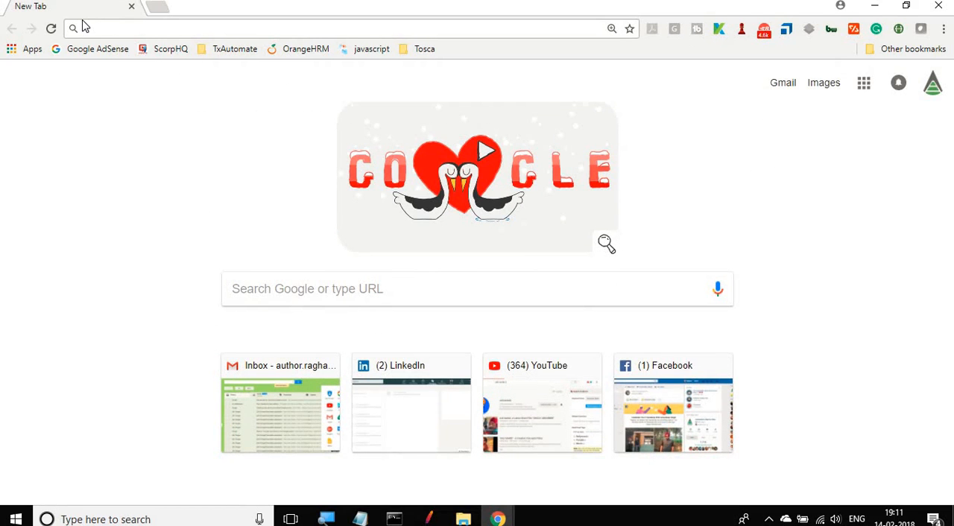
{"action": "type", "text": "download"}
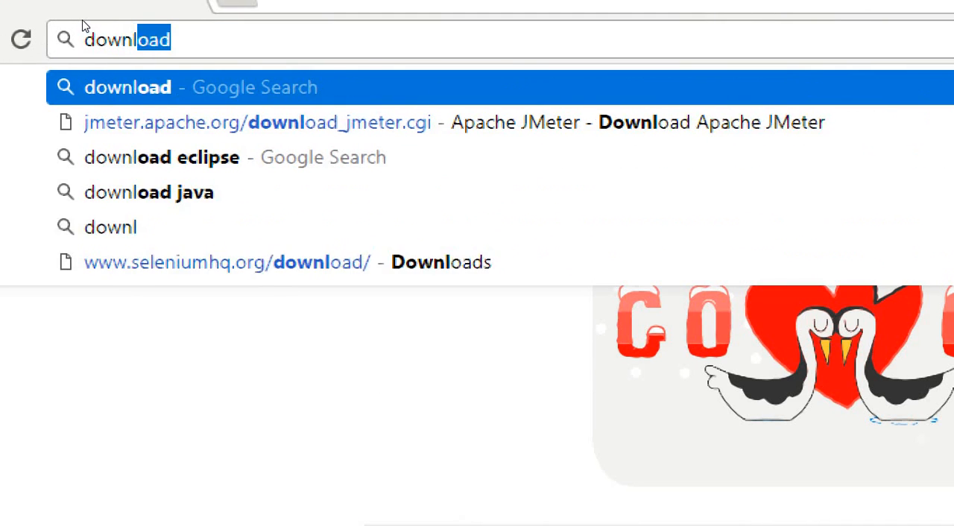
{"action": "type", "text": "jmeter"}
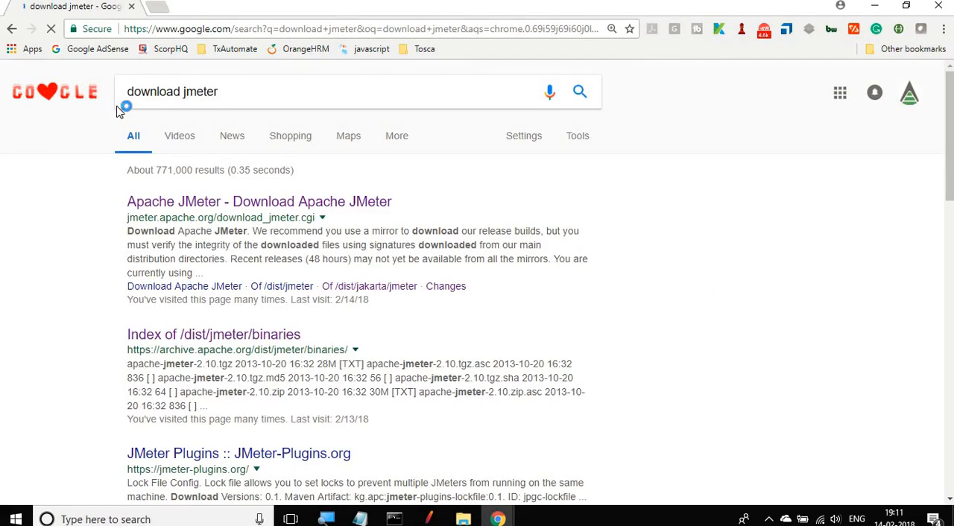
{"action": "left_click", "coordinate": [259, 201]}
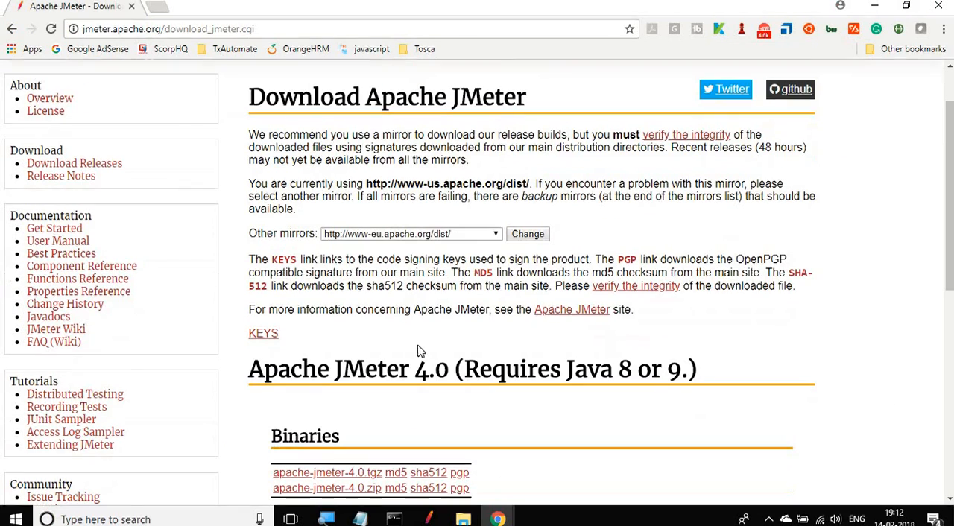
{"action": "mouse_move", "coordinate": [238, 376]}
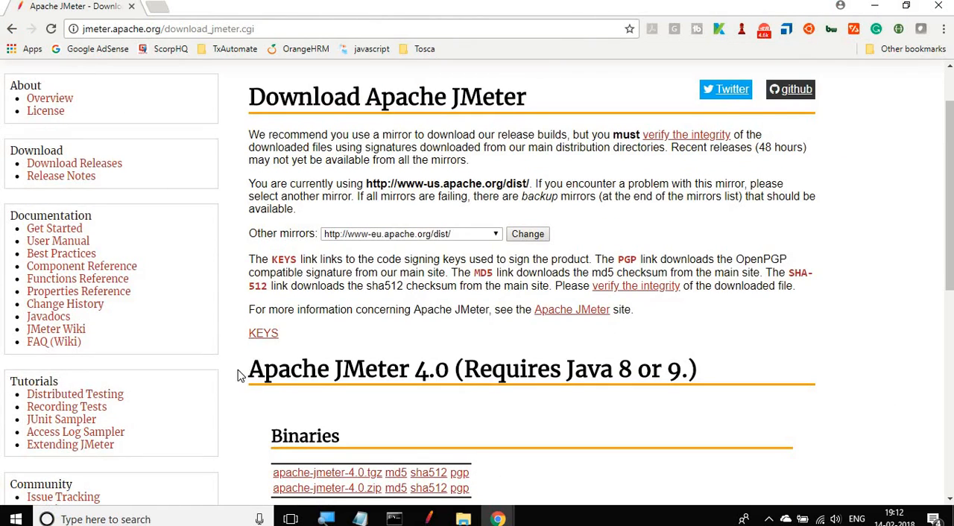
- View the JMeter 4.0 binaries section, then minimize Chrome to show the desktop
{"action": "scroll", "scroll_direction": "down", "scroll_amount": 3}
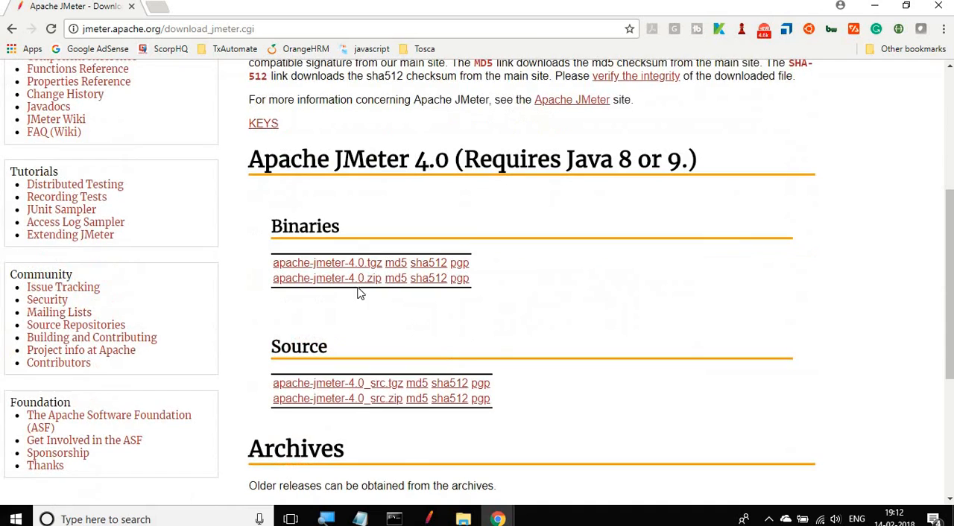
{"action": "mouse_move", "coordinate": [328, 278]}
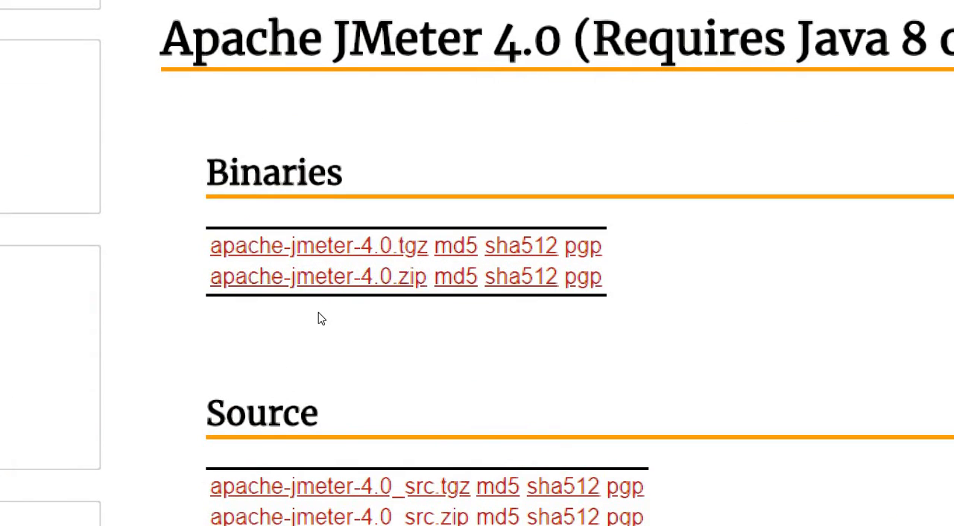
{"action": "key", "text": "ctrl+minus"}
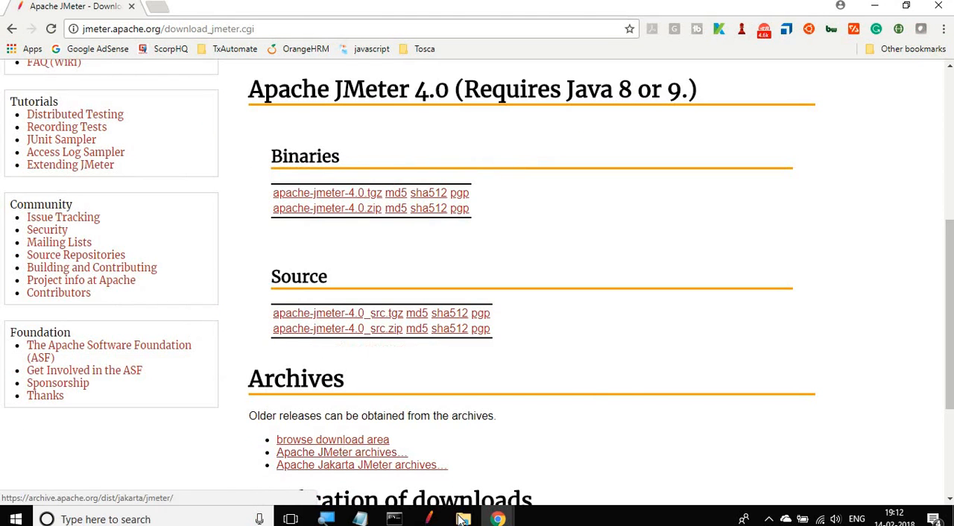
{"action": "left_click", "coordinate": [462, 519]}
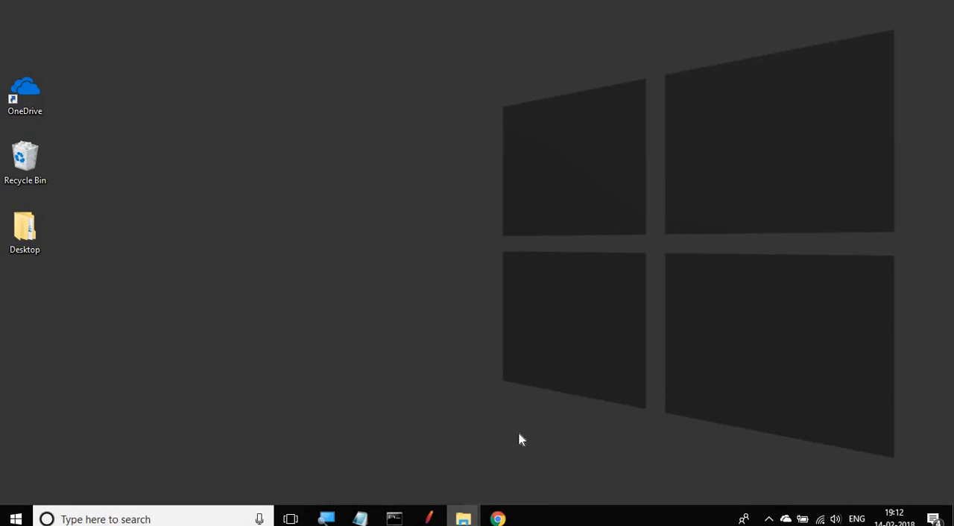
- Navigate to apache-jmeter-4.0\bin and launch jmeter.bat
{"action": "left_click", "coordinate": [462, 519]}
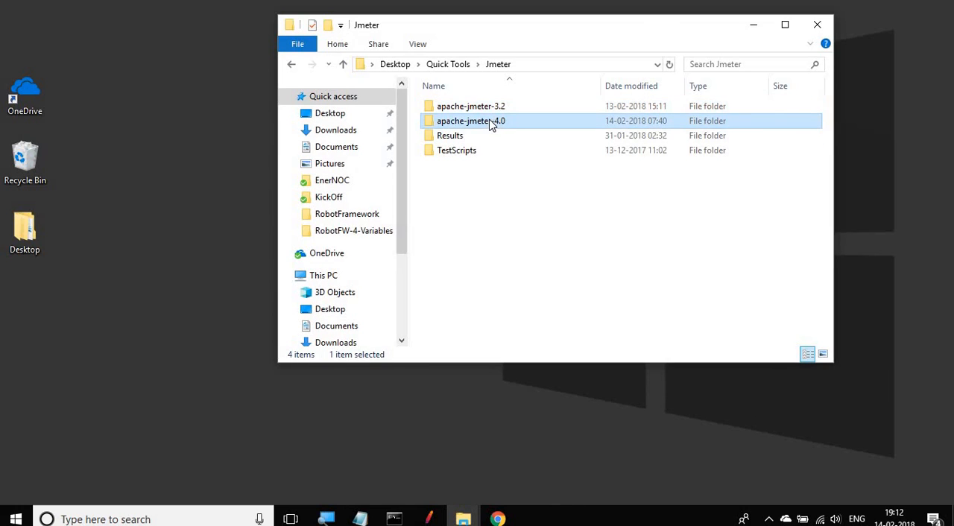
{"action": "double_click", "coordinate": [471, 121]}
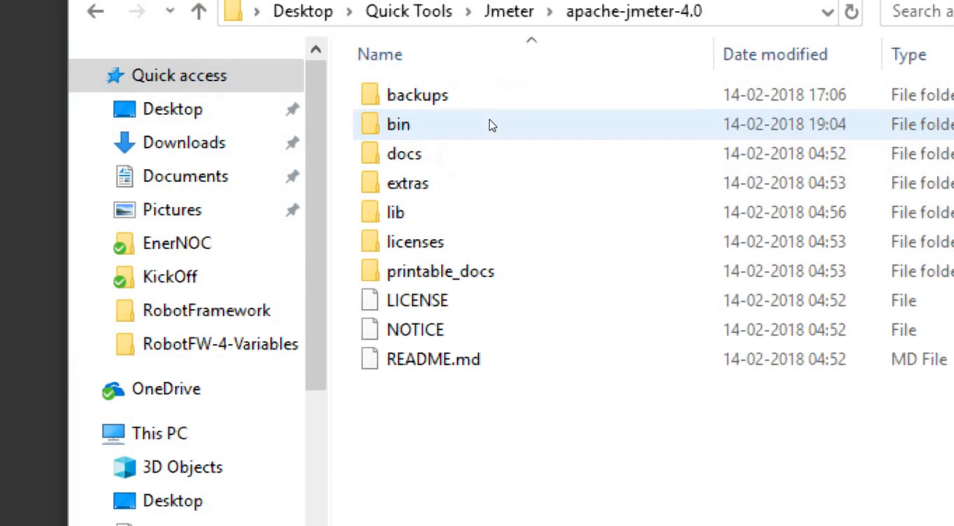
{"action": "double_click", "coordinate": [398, 124]}
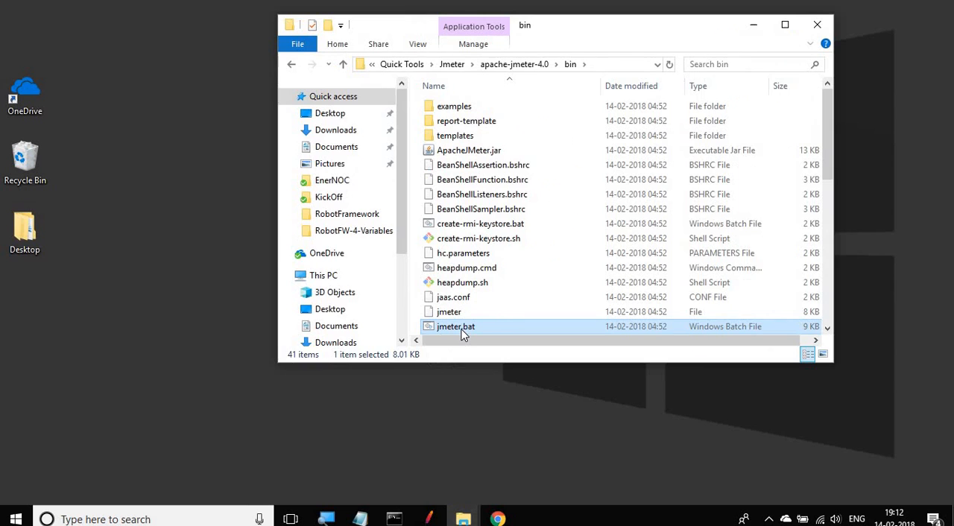
{"action": "double_click", "coordinate": [457, 327]}
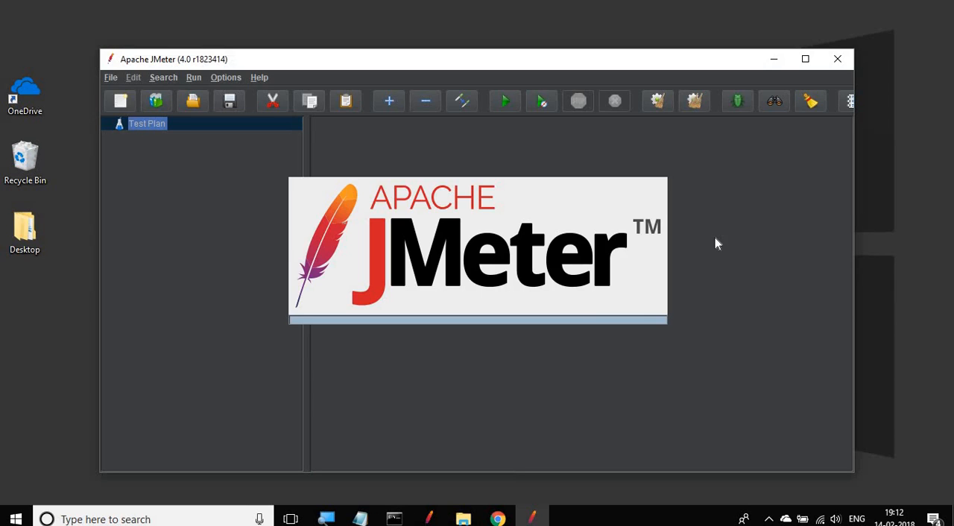
- Focus the loaded JMeter window and maximize it to full screen
{"action": "left_click", "coordinate": [146, 122]}
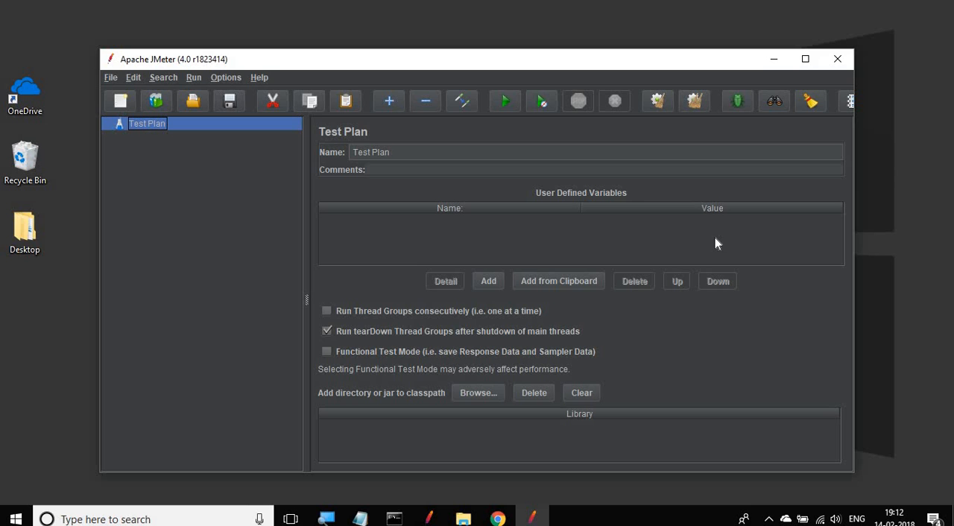
{"action": "mouse_move", "coordinate": [805, 59]}
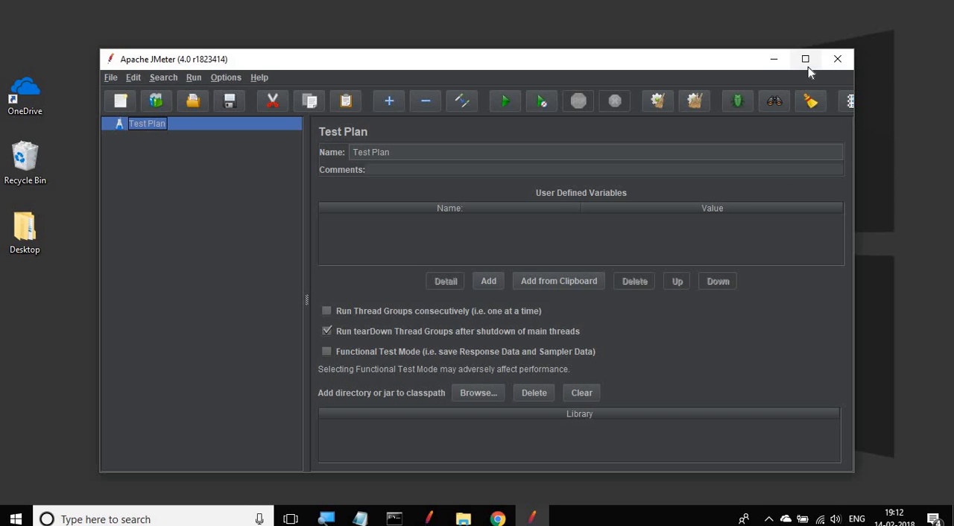
{"action": "left_click", "coordinate": [805, 60]}
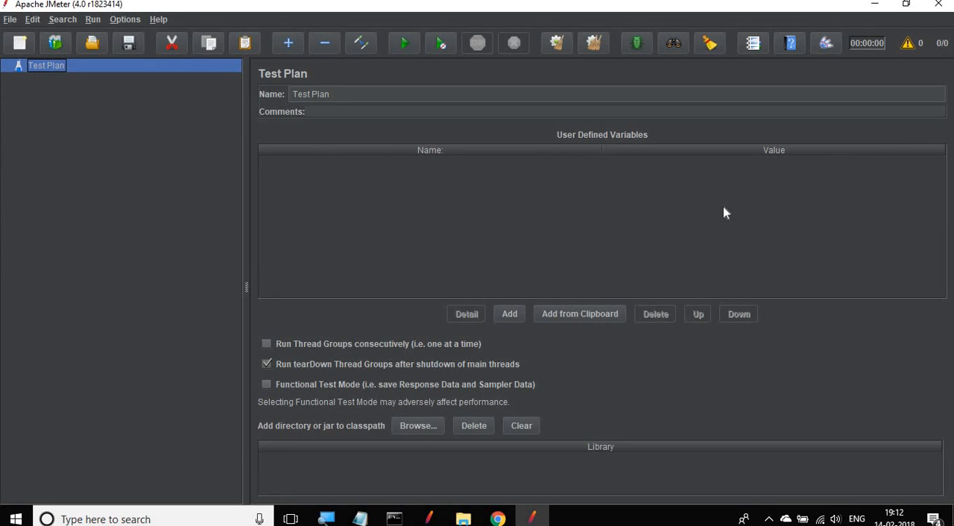
{"action": "mouse_move", "coordinate": [504, 424]}
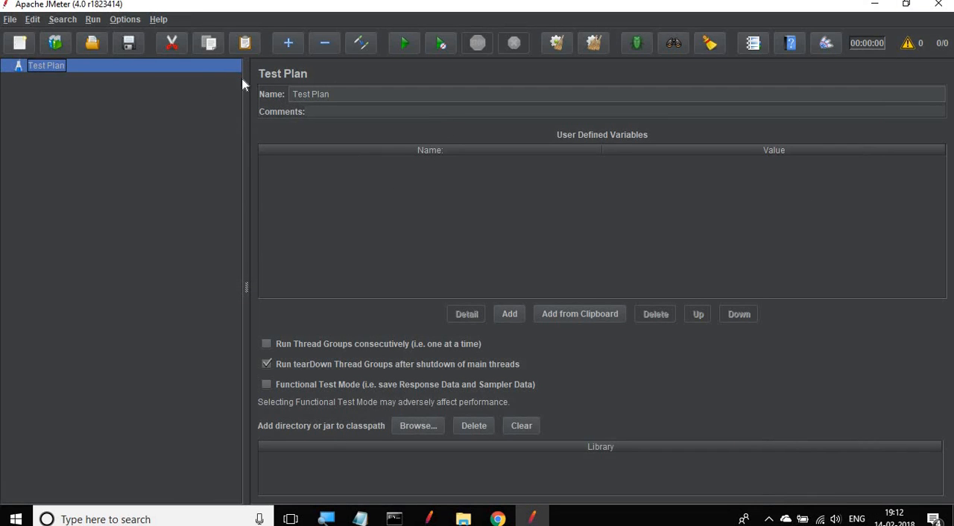
{"action": "mouse_move", "coordinate": [498, 55]}
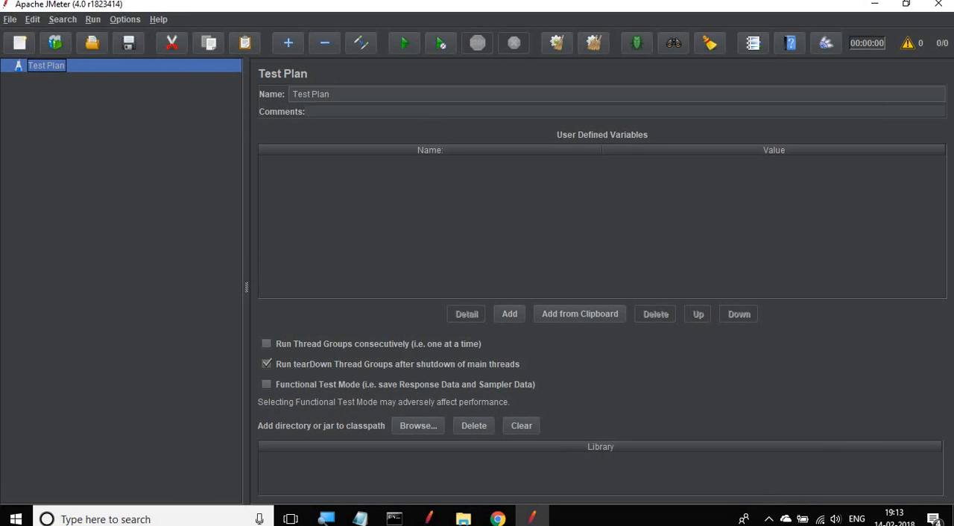
{"action": "mouse_move", "coordinate": [41, 76]}
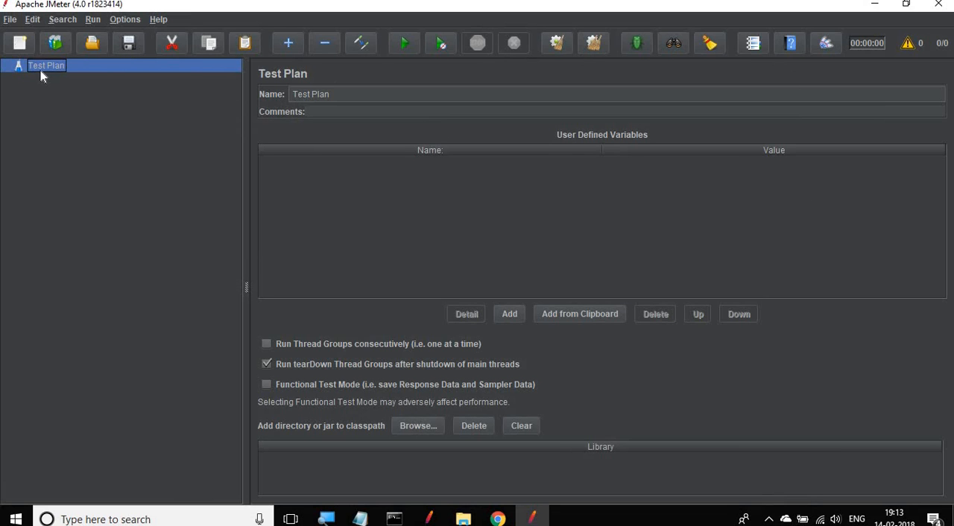
{"action": "mouse_move", "coordinate": [376, 197]}
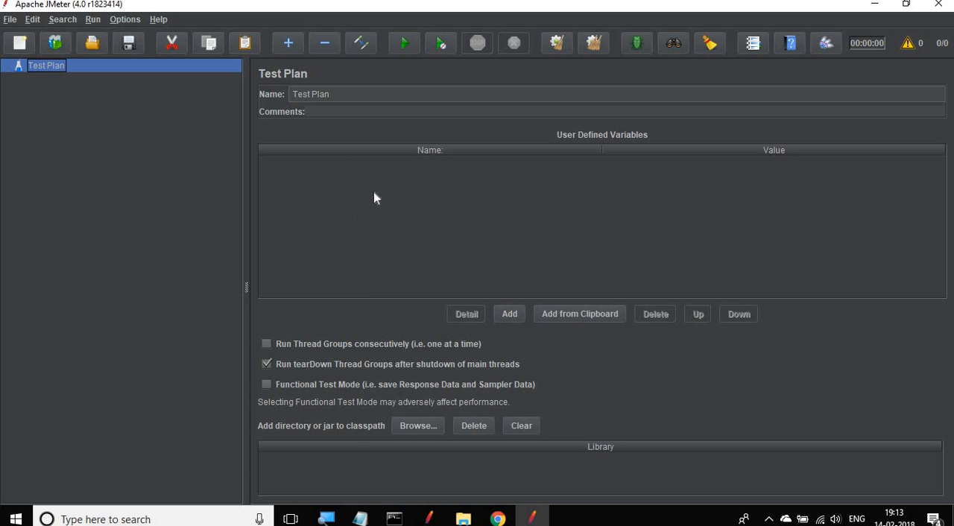
{"action": "mouse_move", "coordinate": [373, 209]}
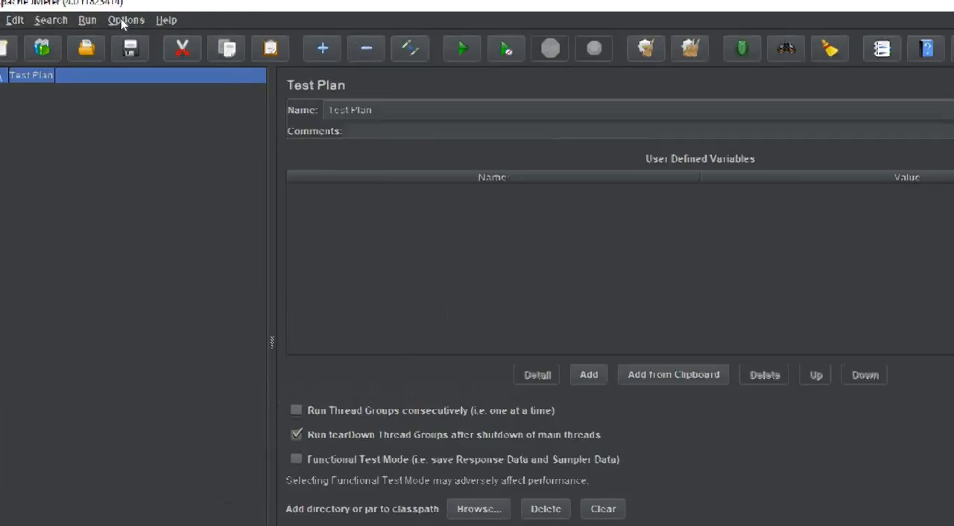
- Apply the Darcula theme from Options > Look and Feel
{"action": "left_click", "coordinate": [126, 21]}
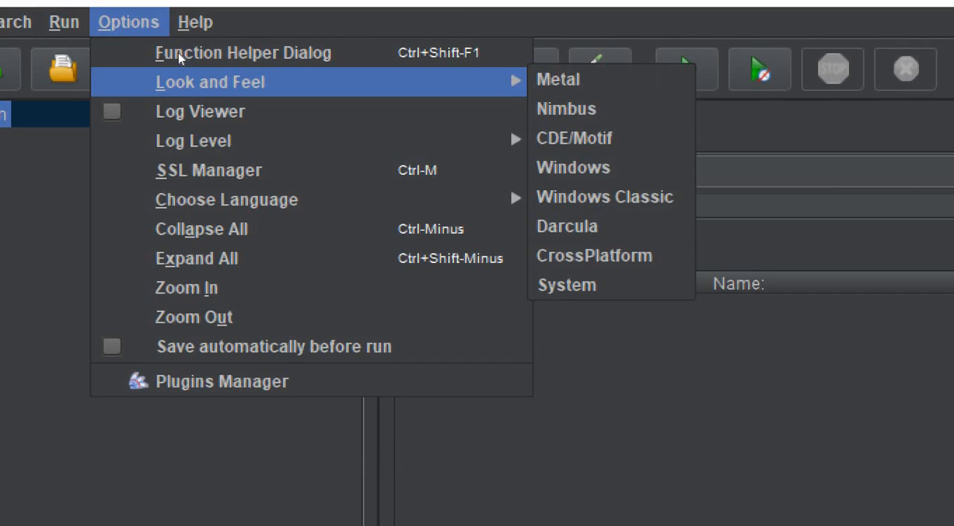
{"action": "mouse_move", "coordinate": [566, 227]}
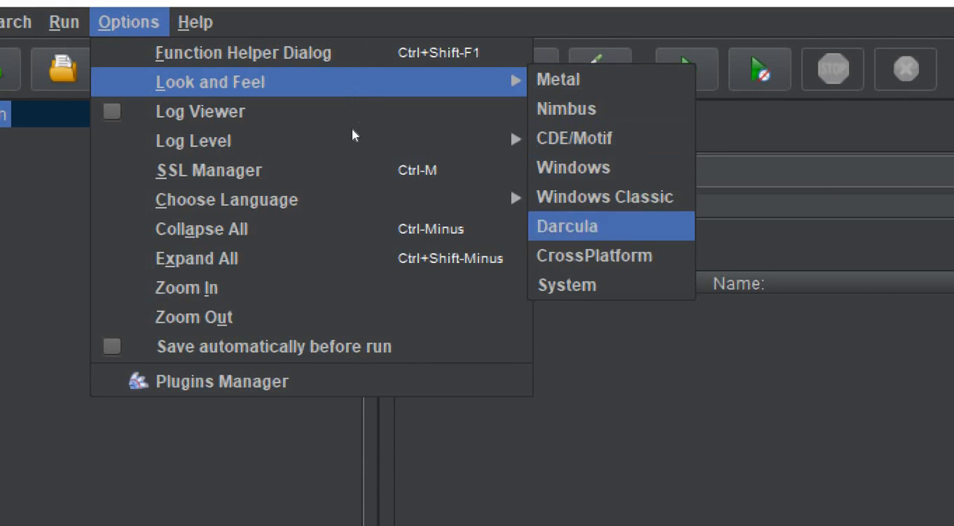
{"action": "mouse_move", "coordinate": [566, 227]}
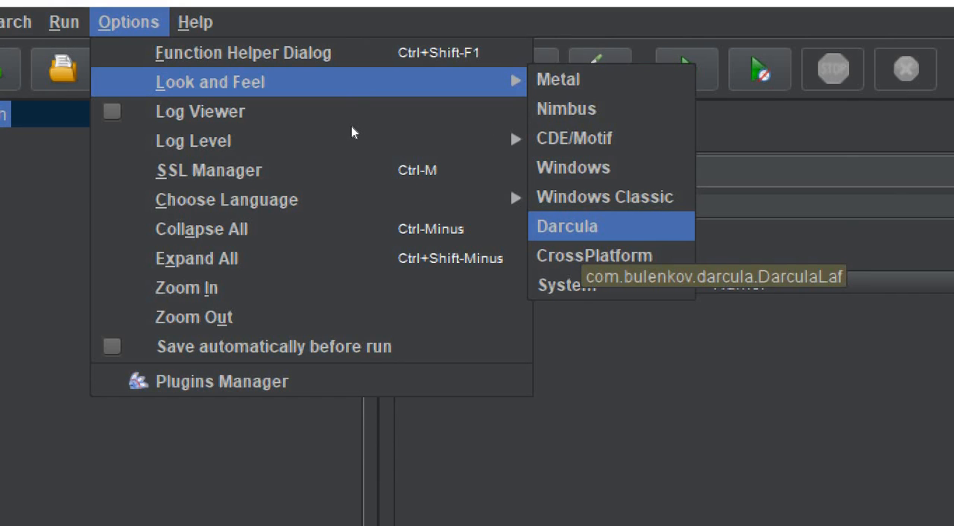
{"action": "mouse_move", "coordinate": [350, 161]}
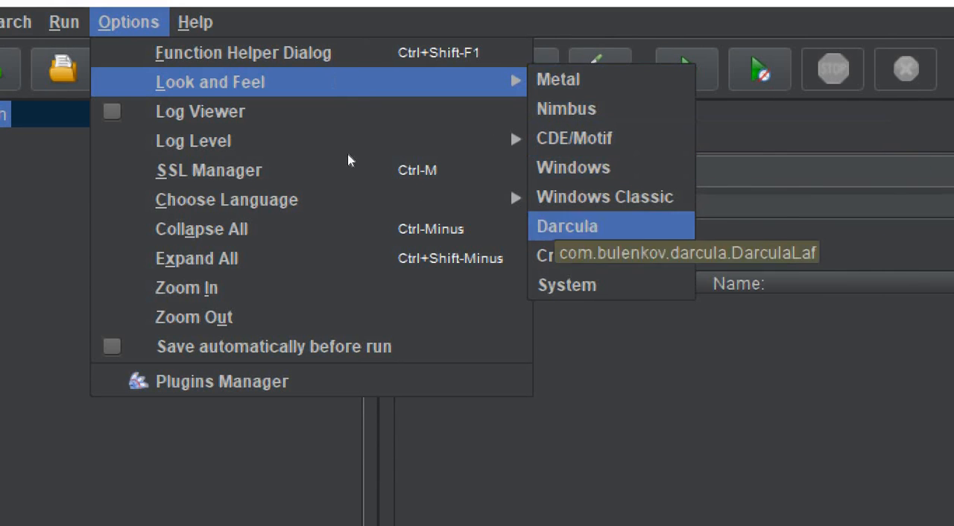
{"action": "left_click", "coordinate": [567, 227]}
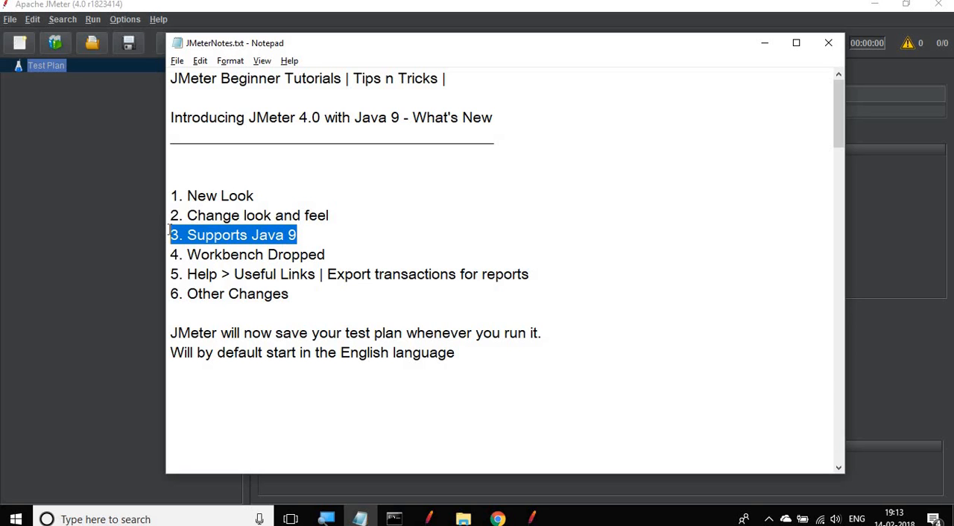
{"action": "mouse_move", "coordinate": [534, 17]}
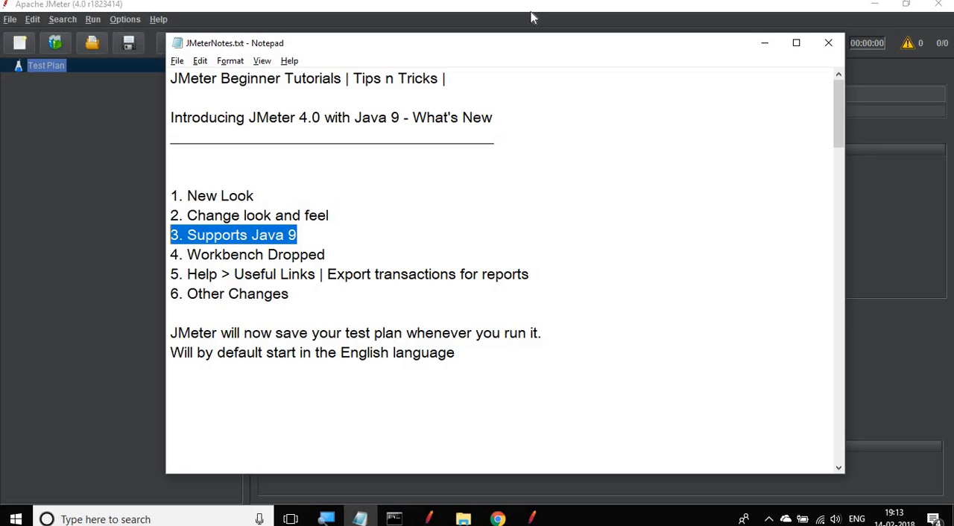
{"action": "mouse_move", "coordinate": [307, 261]}
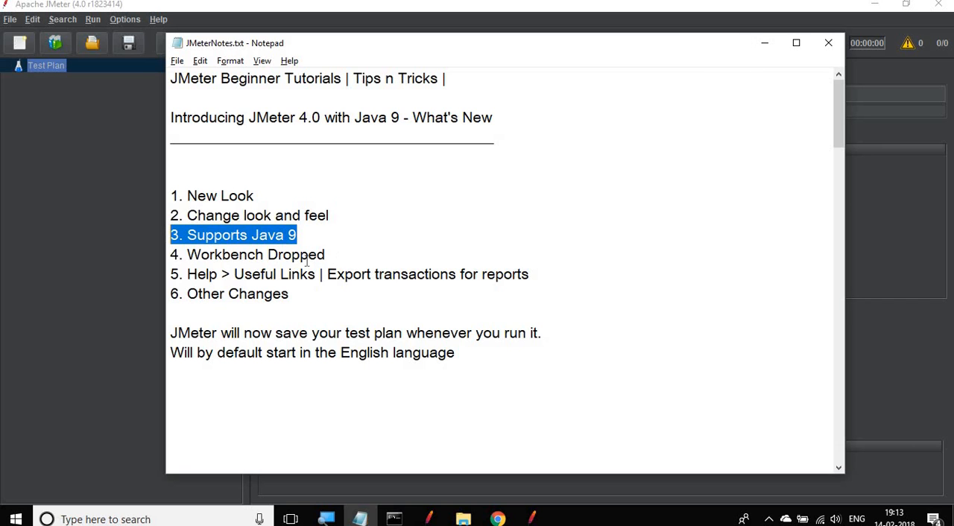
{"action": "mouse_move", "coordinate": [314, 244]}
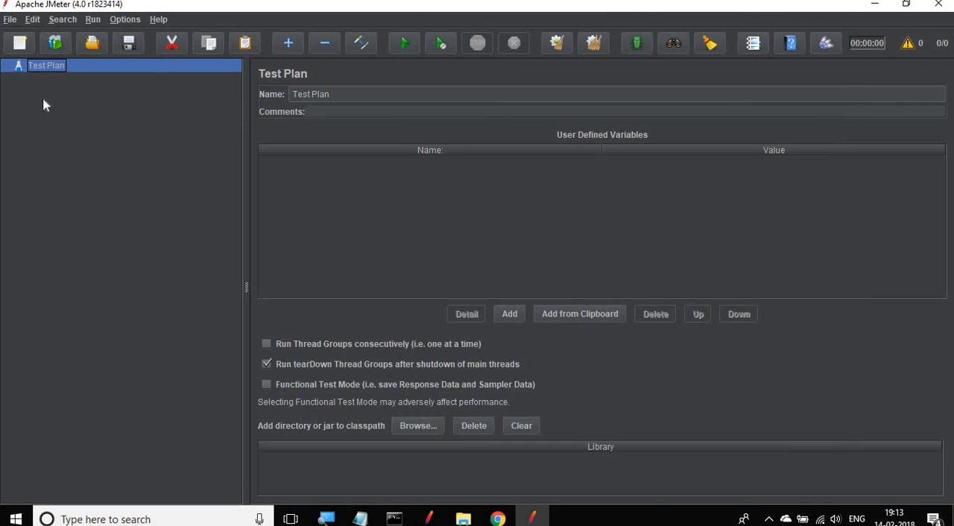
{"action": "mouse_move", "coordinate": [459, 510]}
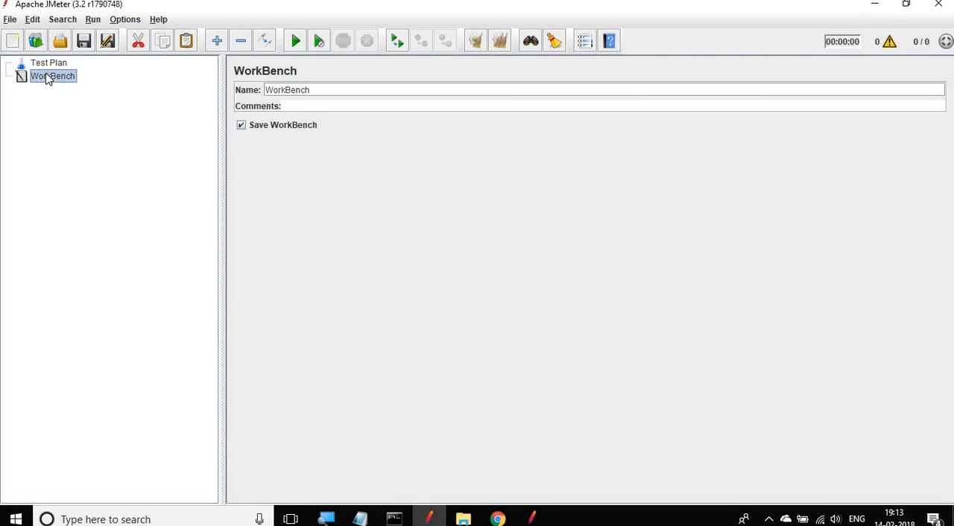
{"action": "mouse_move", "coordinate": [445, 394]}
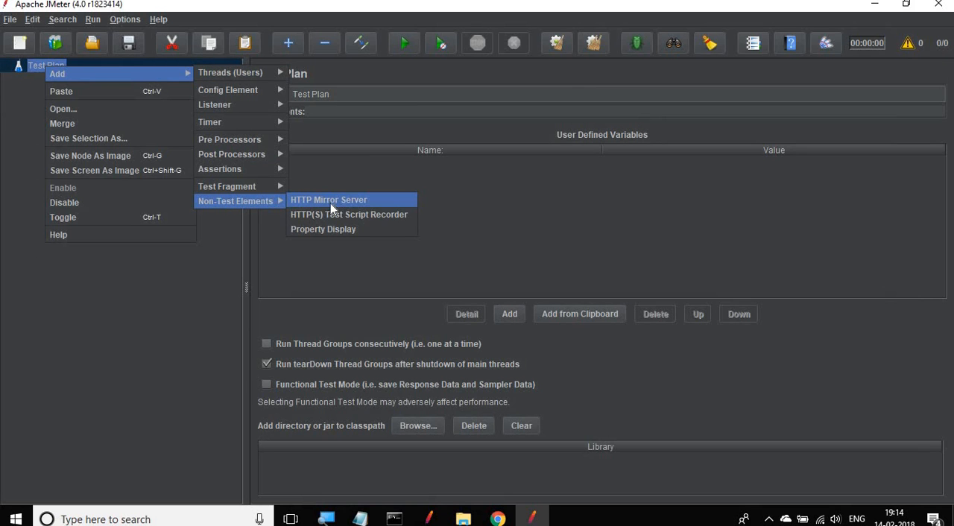
{"action": "mouse_move", "coordinate": [327, 218]}
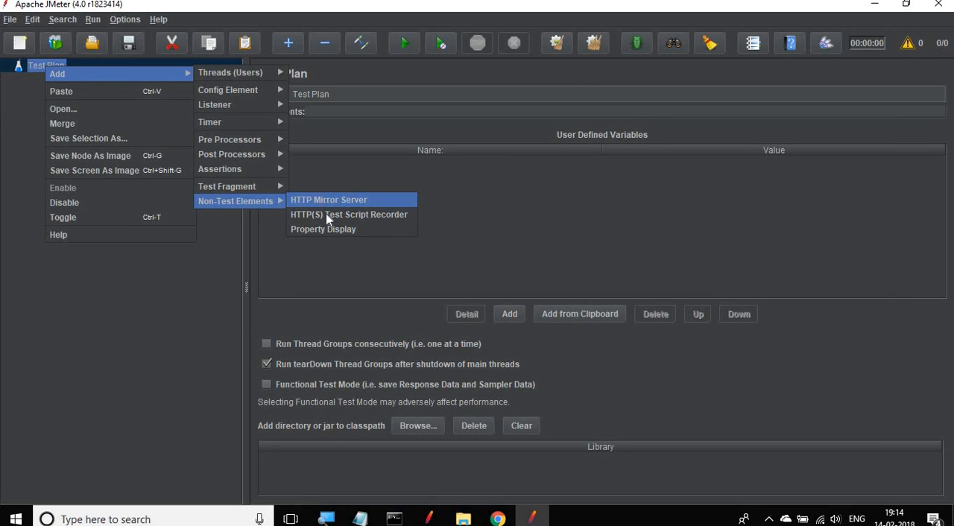
- Add an HTTP(S) Test Script Recorder from Non-Test Elements under the Test Plan
{"action": "left_click", "coordinate": [349, 215]}
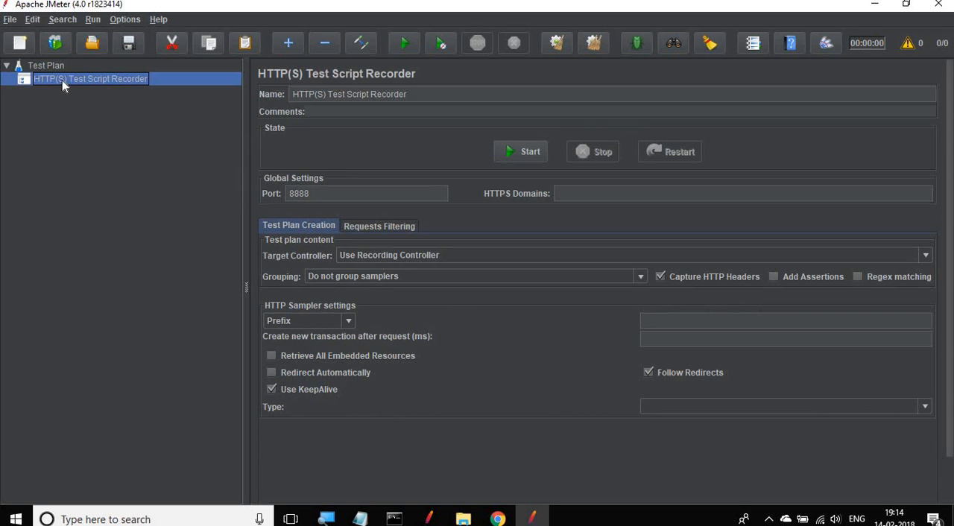
{"action": "mouse_move", "coordinate": [379, 511]}
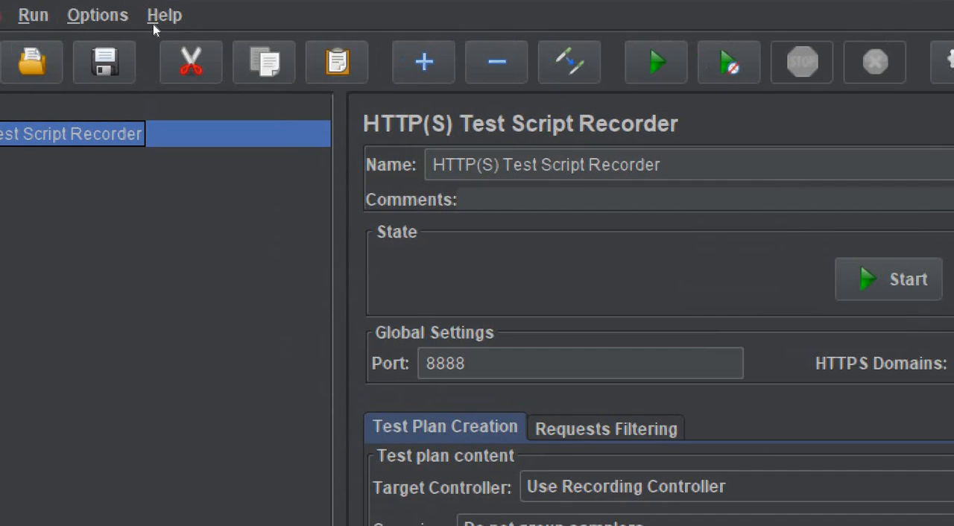
- Follow Help > Useful links to the Functions Reference Documentation in the browser
{"action": "left_click", "coordinate": [164, 15]}
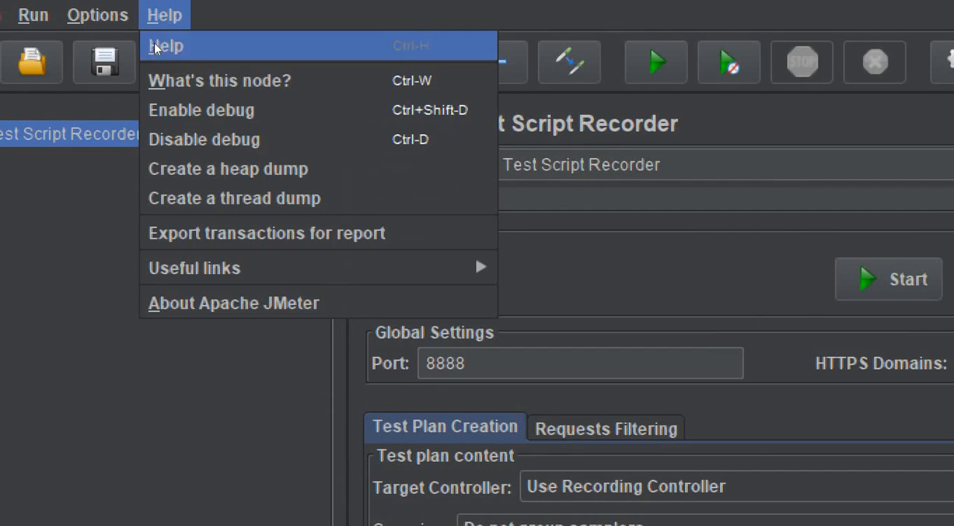
{"action": "mouse_move", "coordinate": [265, 233]}
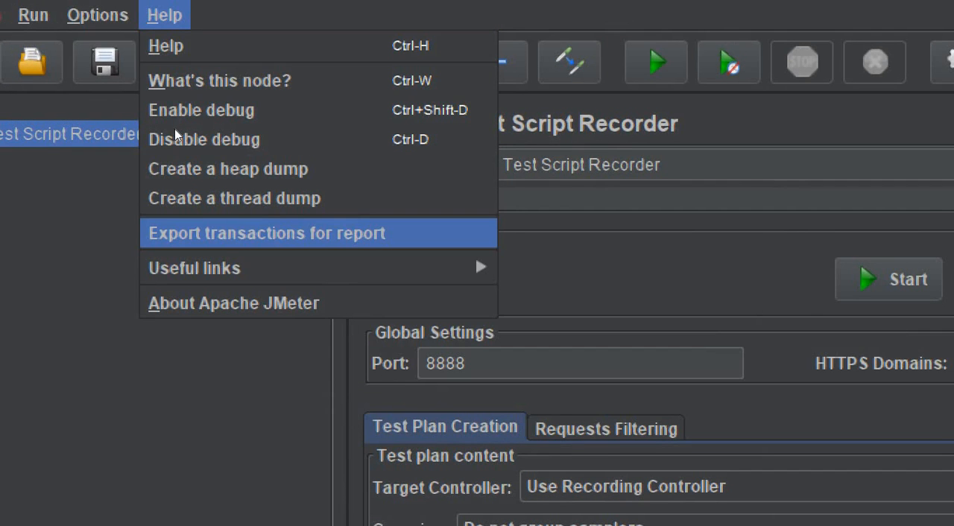
{"action": "mouse_move", "coordinate": [194, 268]}
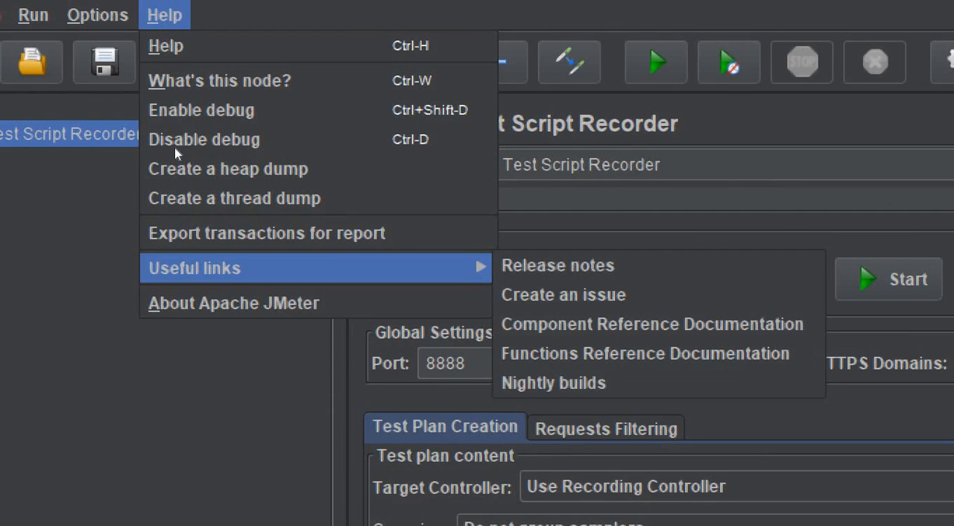
{"action": "mouse_move", "coordinate": [256, 156]}
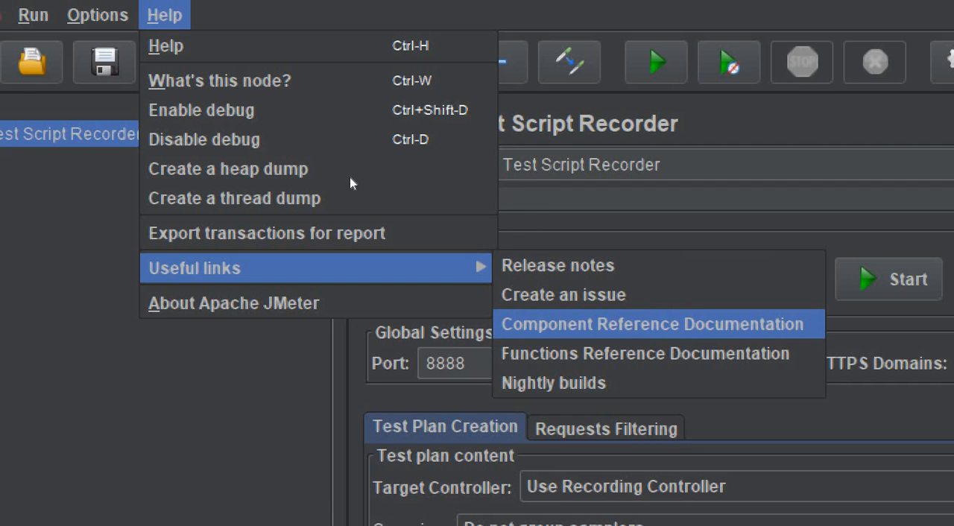
{"action": "mouse_move", "coordinate": [645, 354]}
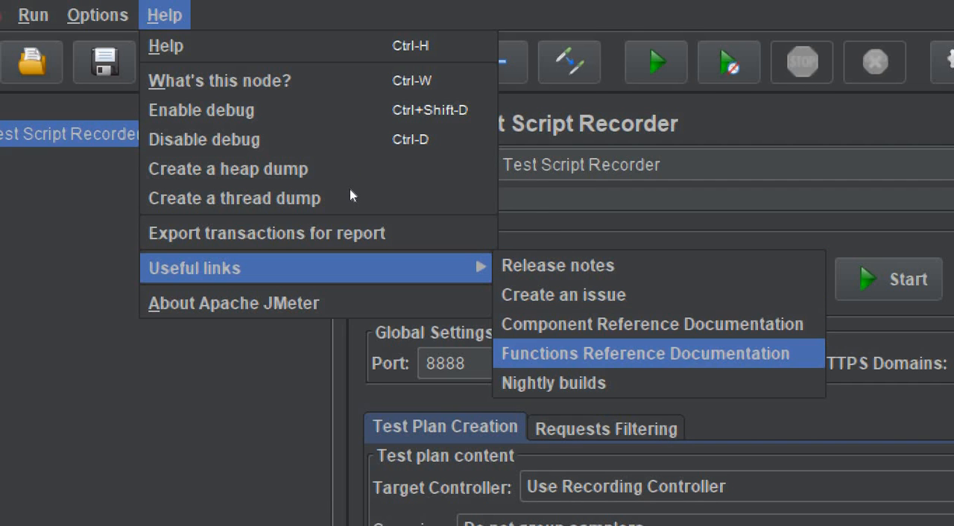
{"action": "mouse_move", "coordinate": [555, 381]}
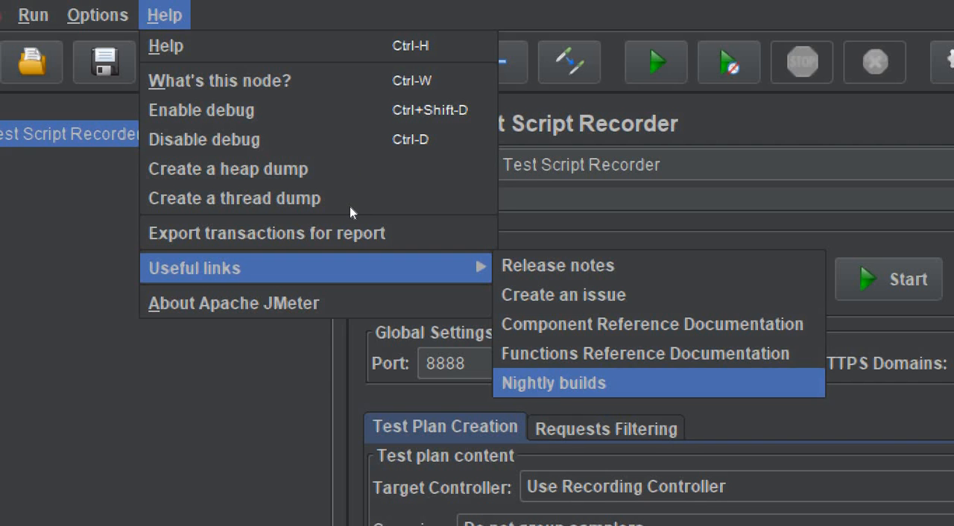
{"action": "mouse_move", "coordinate": [558, 265]}
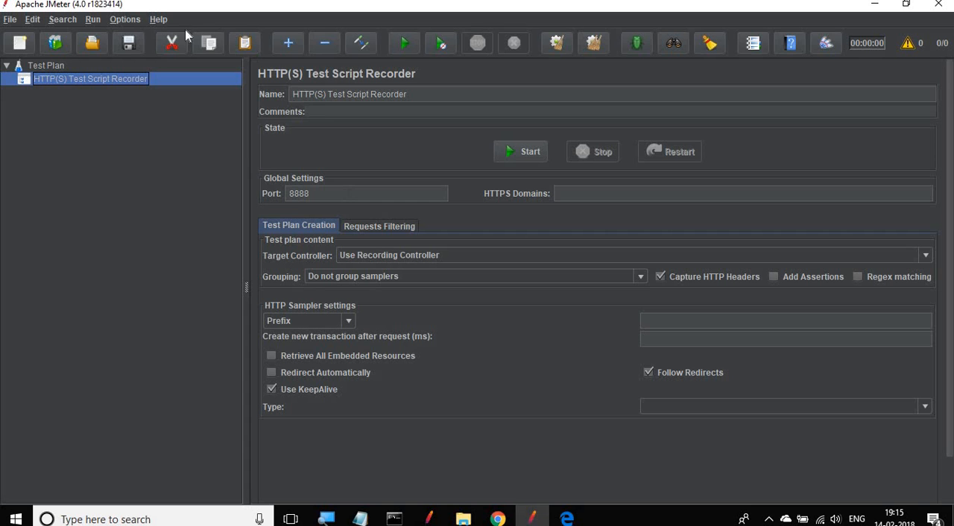
{"action": "left_click", "coordinate": [158, 18]}
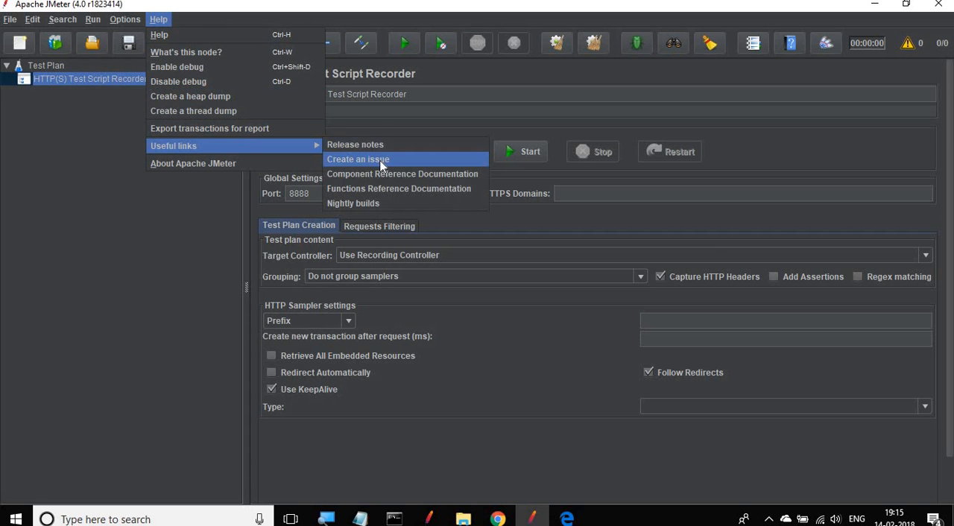
{"action": "mouse_move", "coordinate": [375, 203]}
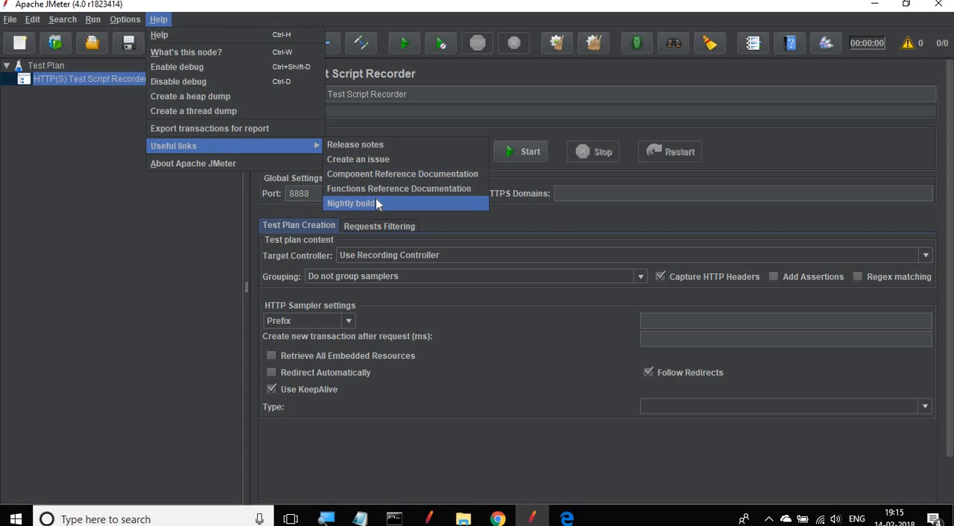
{"action": "left_click", "coordinate": [400, 188]}
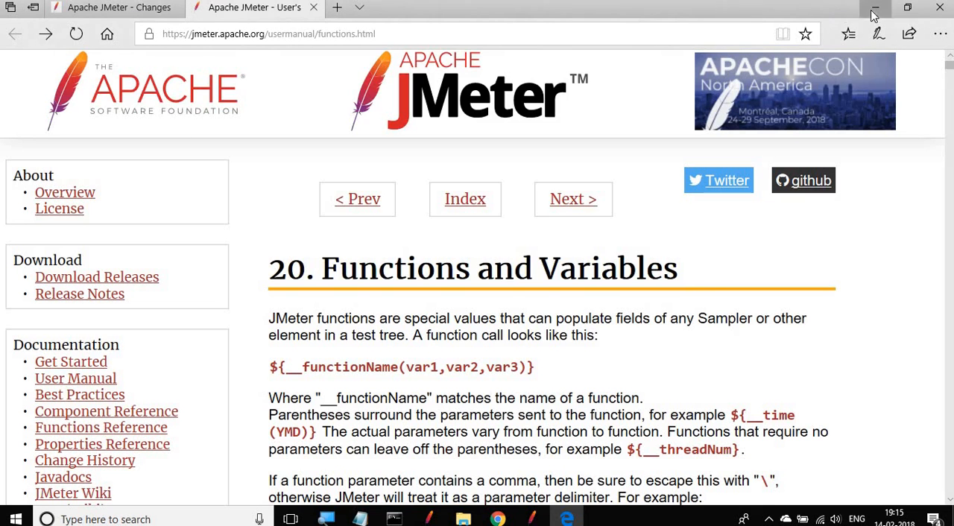
- Close the Edge documentation window and return to the JMeter download page in Chrome
{"action": "left_click", "coordinate": [874, 13]}
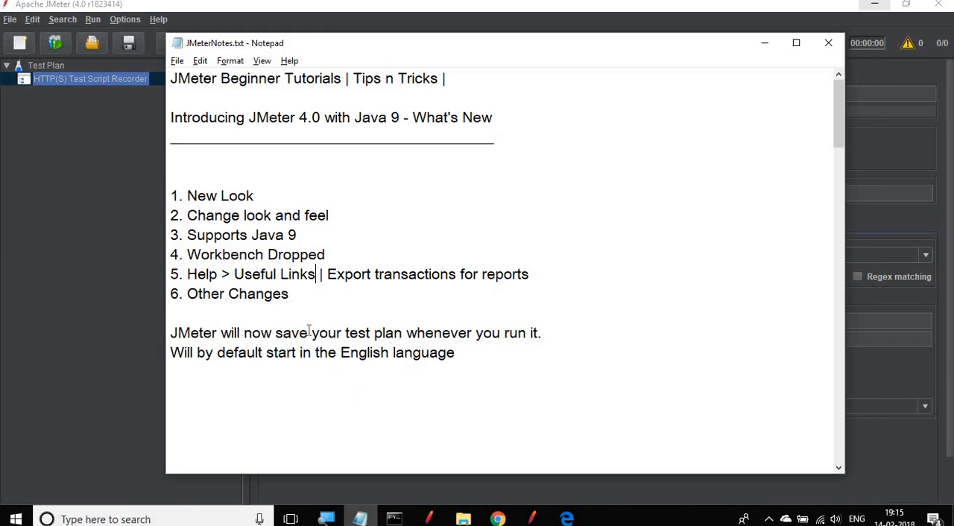
{"action": "mouse_move", "coordinate": [554, 367]}
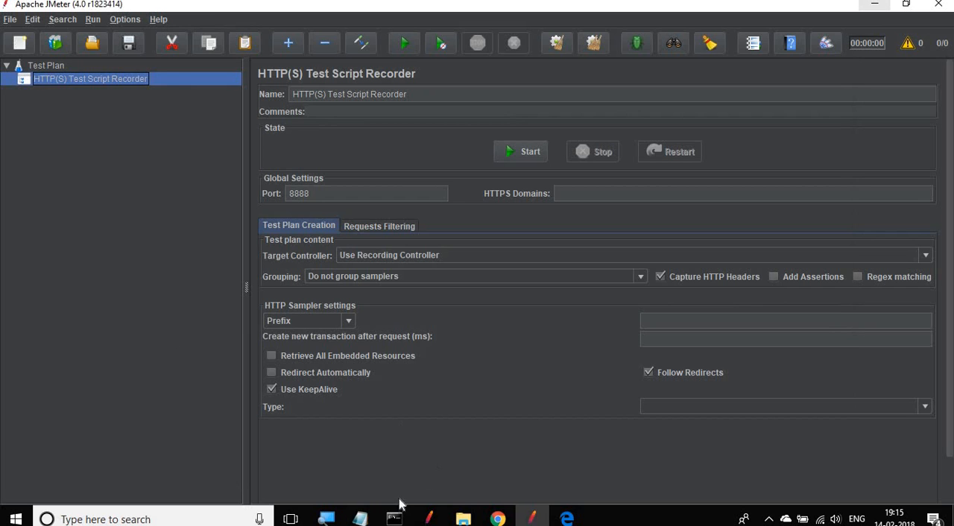
{"action": "left_click", "coordinate": [498, 519]}
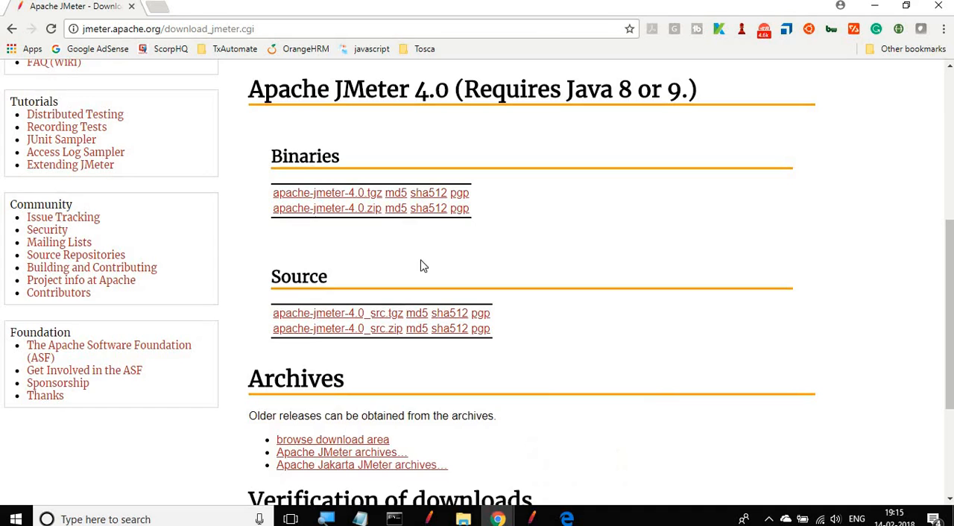
- Scroll through the Version 4.0 Changes to the New and Noteworthy improvements
{"action": "scroll", "scroll_direction": "up", "scroll_amount": 3}
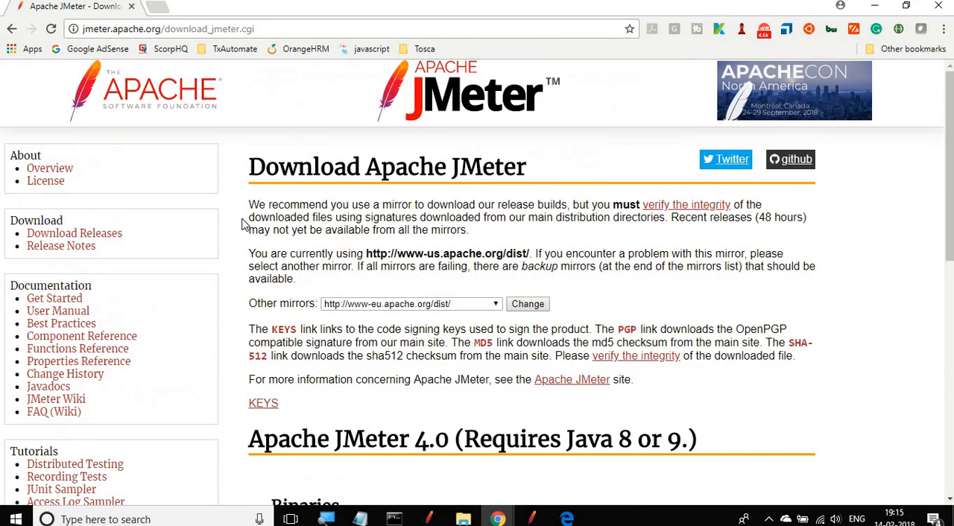
{"action": "mouse_move", "coordinate": [61, 244]}
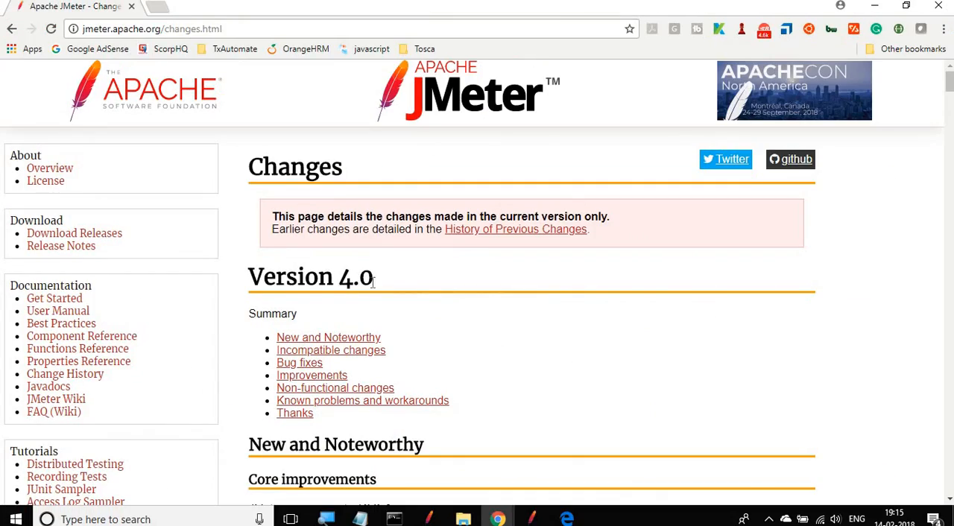
{"action": "scroll", "scroll_direction": "down", "scroll_amount": 3}
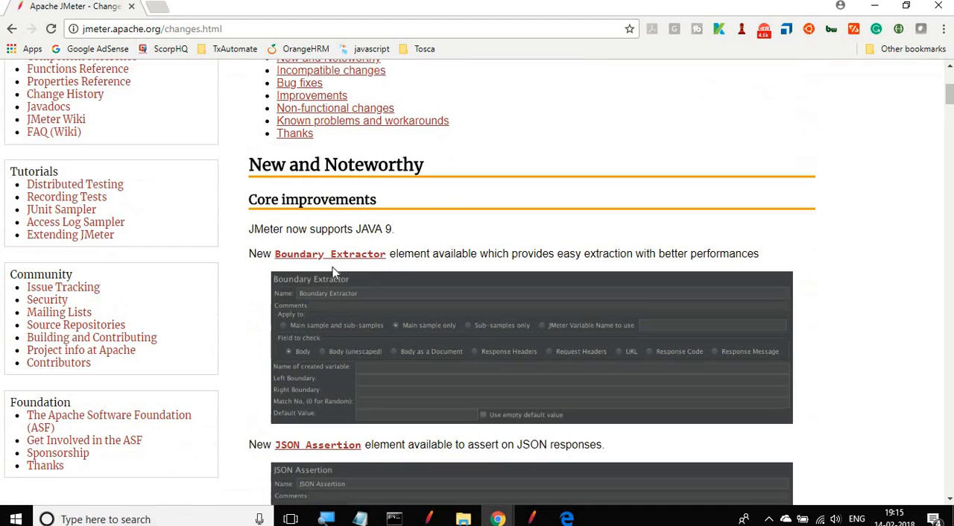
{"action": "mouse_move", "coordinate": [395, 267]}
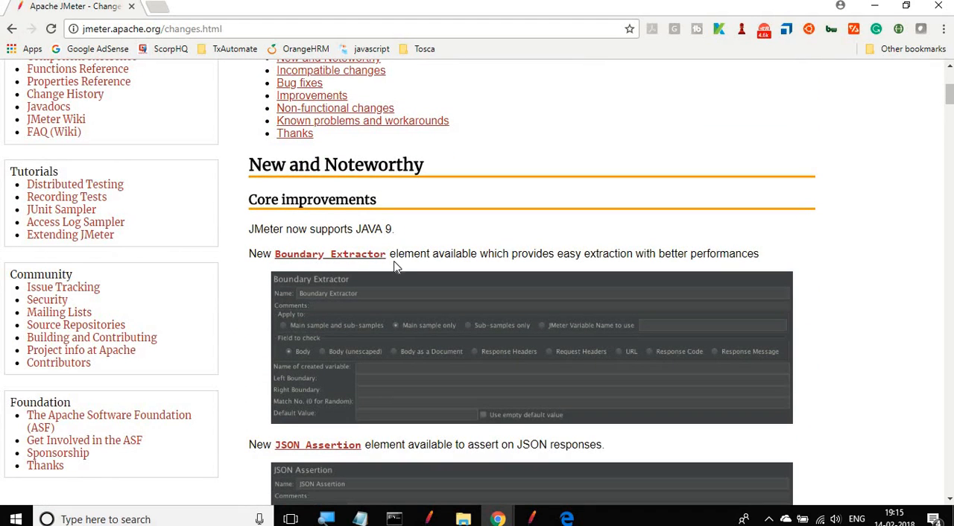
{"action": "scroll", "scroll_direction": "down", "scroll_amount": 3}
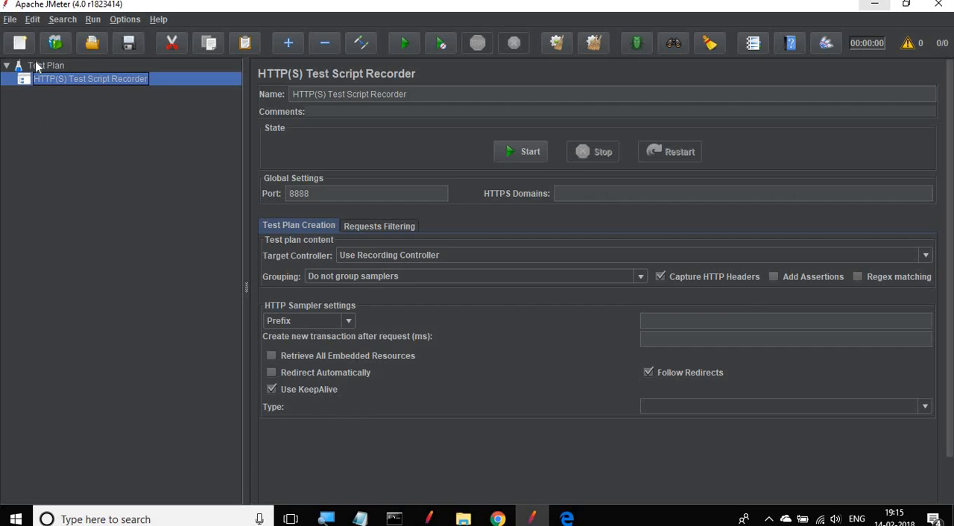
- Add a Thread Group under the Test Plan and an HTTP Request sampler inside it
{"action": "right_click", "coordinate": [45, 66]}
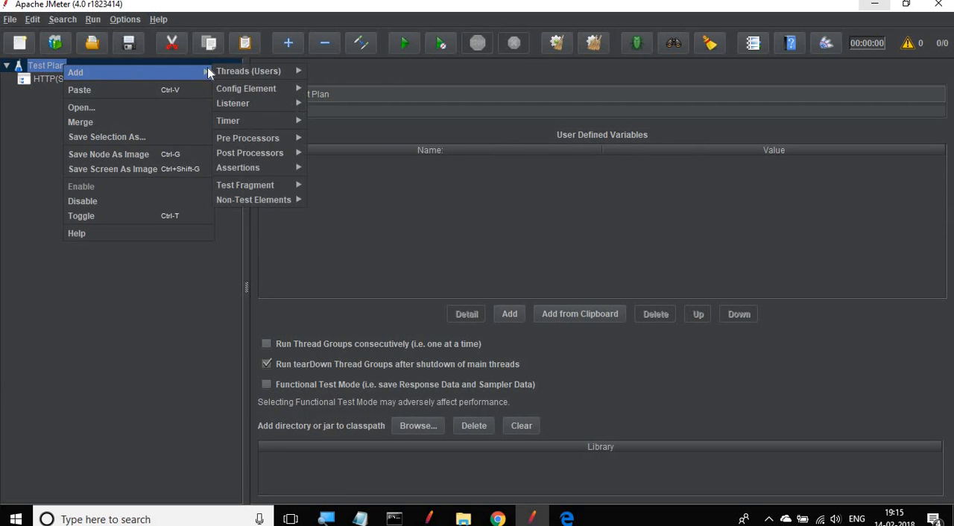
{"action": "mouse_move", "coordinate": [226, 120]}
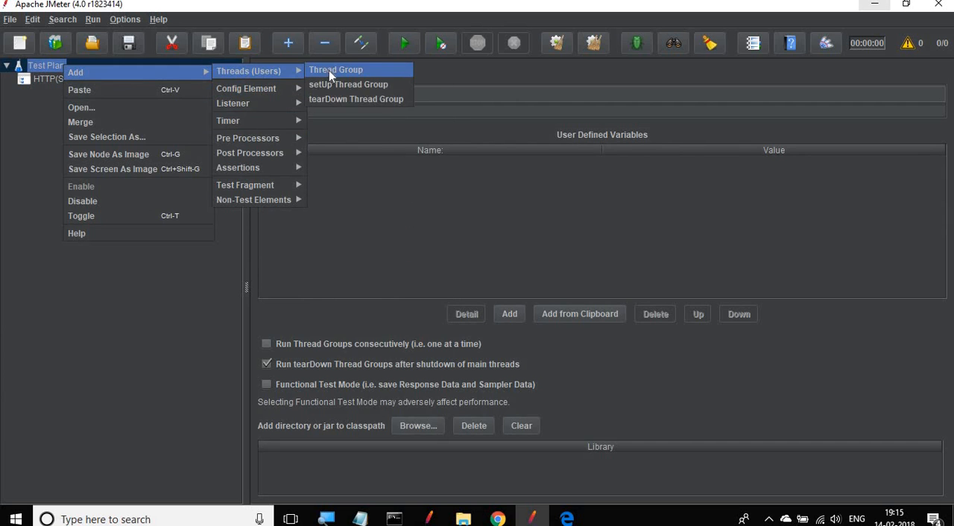
{"action": "left_click", "coordinate": [335, 69]}
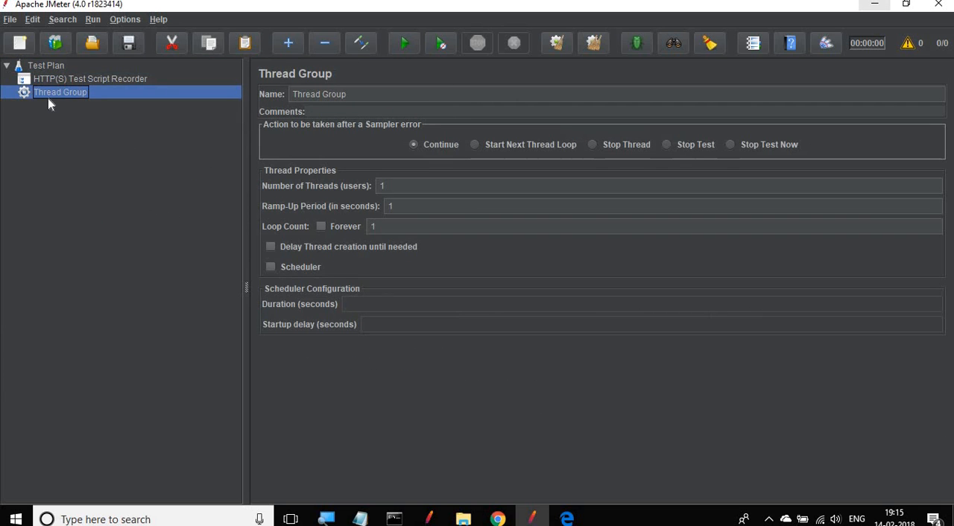
{"action": "right_click", "coordinate": [60, 92]}
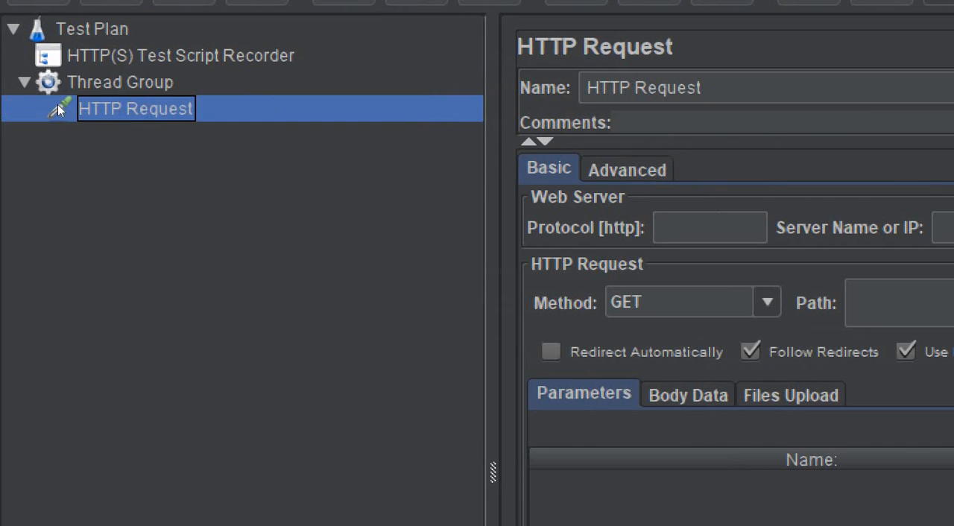
{"action": "right_click", "coordinate": [136, 109]}
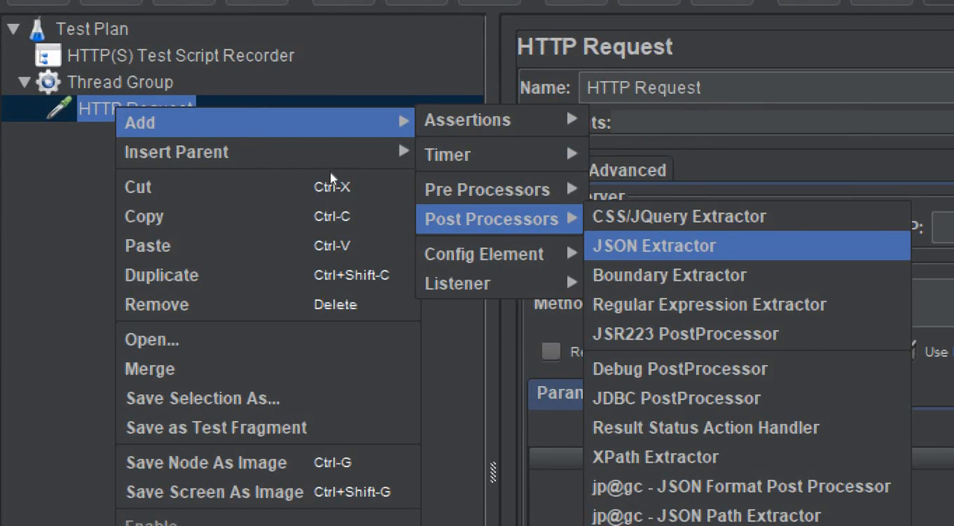
{"action": "mouse_move", "coordinate": [668, 275]}
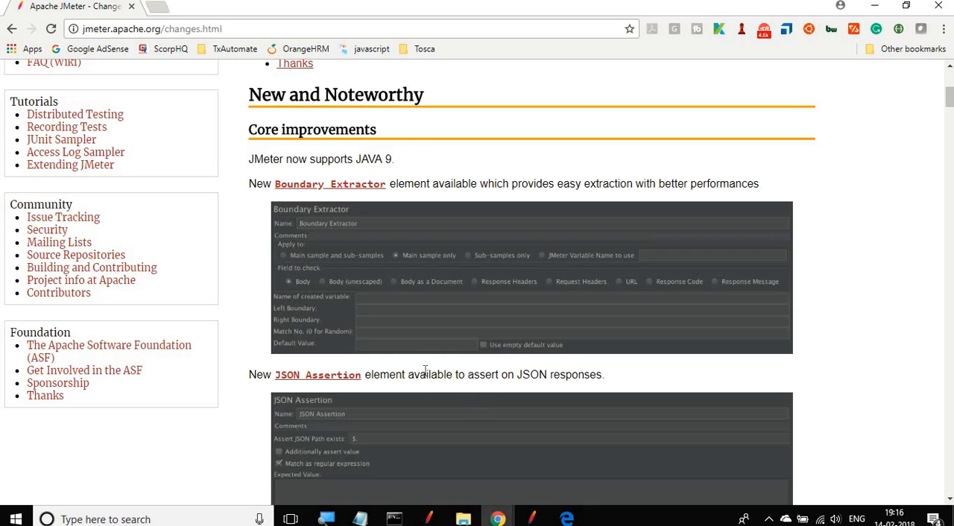
{"action": "scroll", "scroll_direction": "down", "scroll_amount": 3}
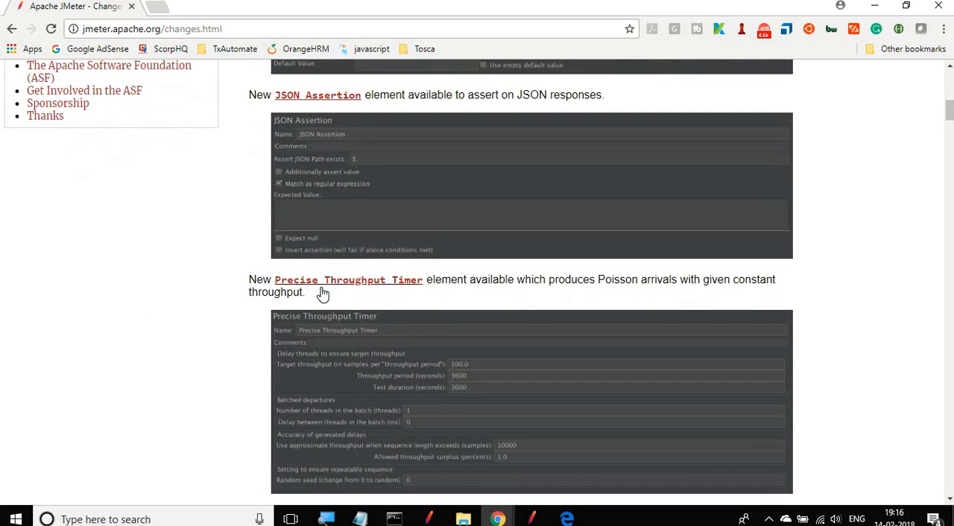
{"action": "scroll", "scroll_direction": "down", "scroll_amount": 3}
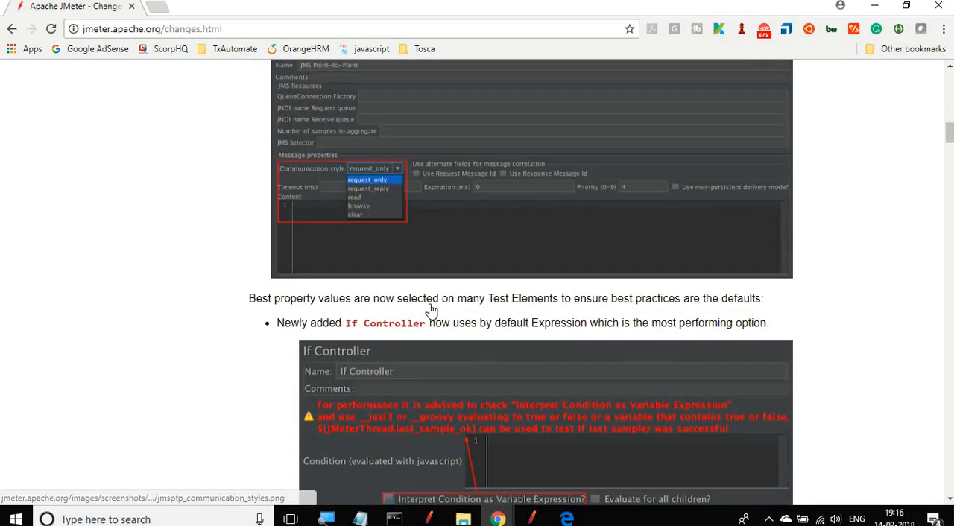
{"action": "scroll", "scroll_direction": "down", "scroll_amount": 3}
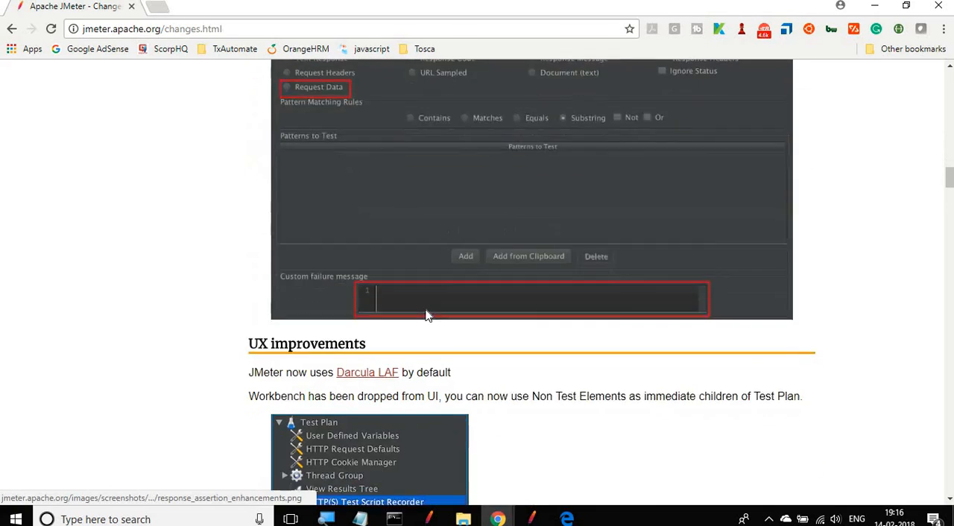
{"action": "scroll", "scroll_direction": "down", "scroll_amount": 3}
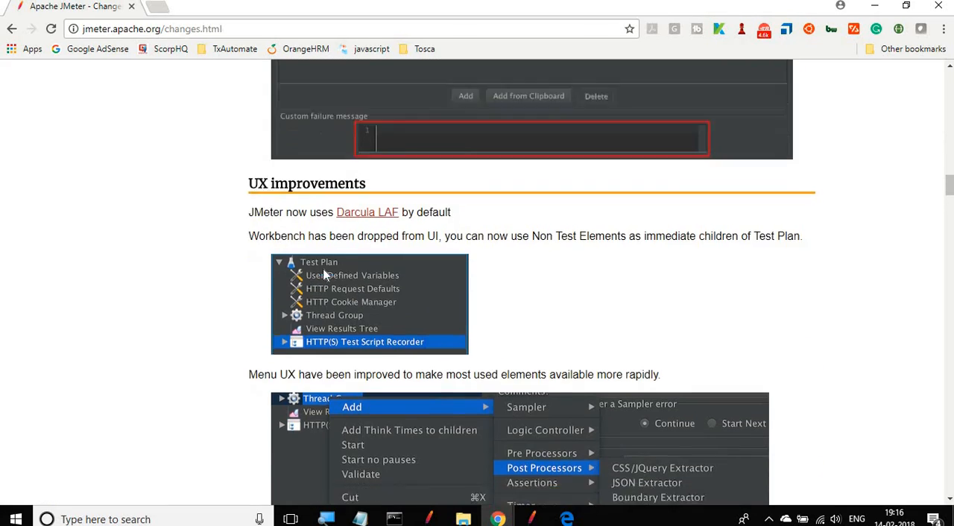
{"action": "scroll", "scroll_direction": "down", "scroll_amount": 3}
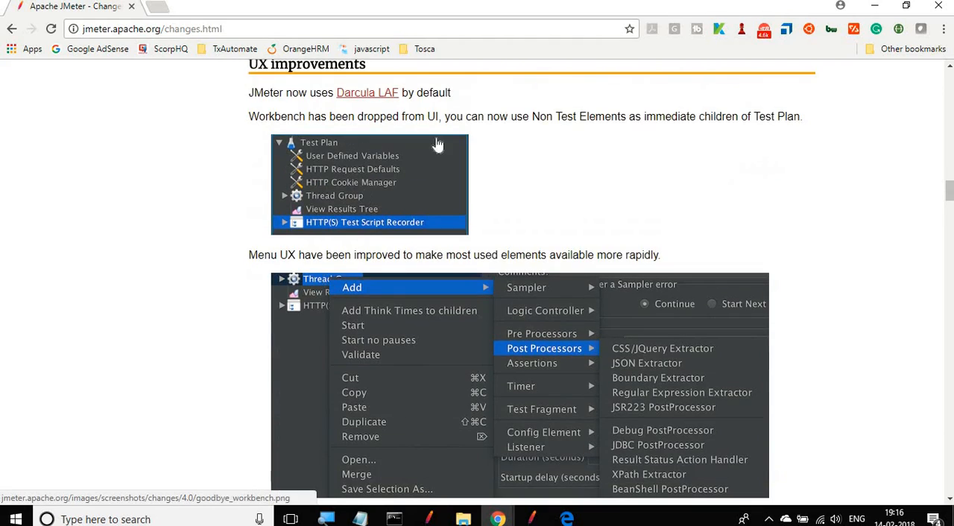
{"action": "scroll", "scroll_direction": "down", "scroll_amount": 3}
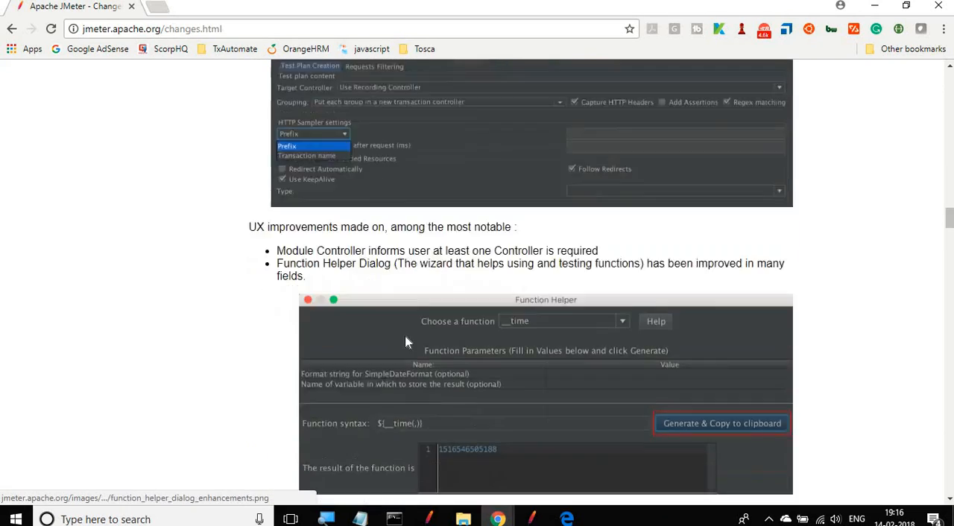
{"action": "scroll", "scroll_direction": "down", "scroll_amount": 3}
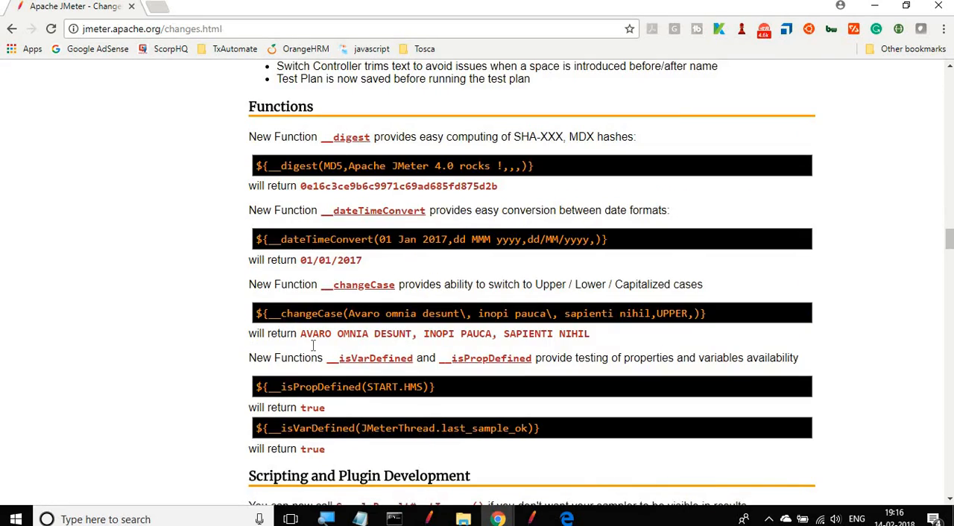
{"action": "scroll", "scroll_direction": "down", "scroll_amount": 3}
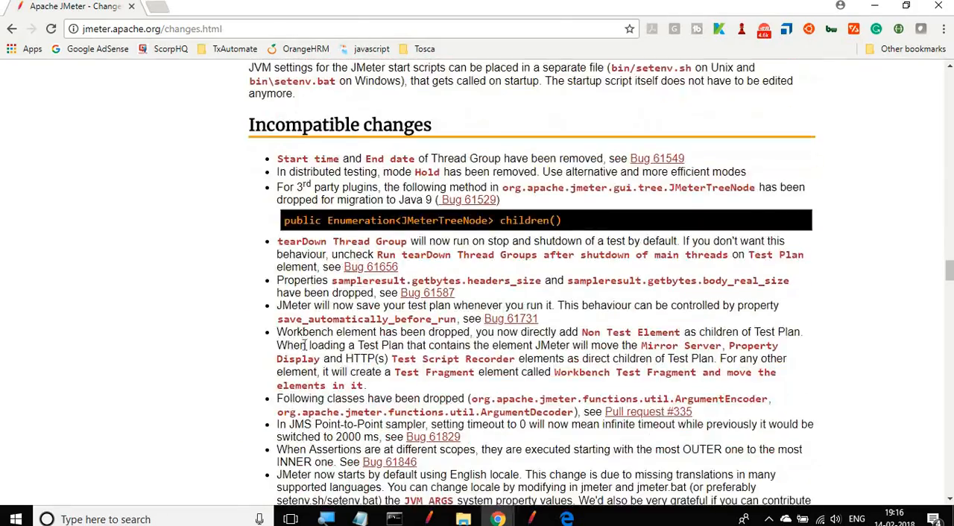
{"action": "scroll", "scroll_direction": "down", "scroll_amount": 3}
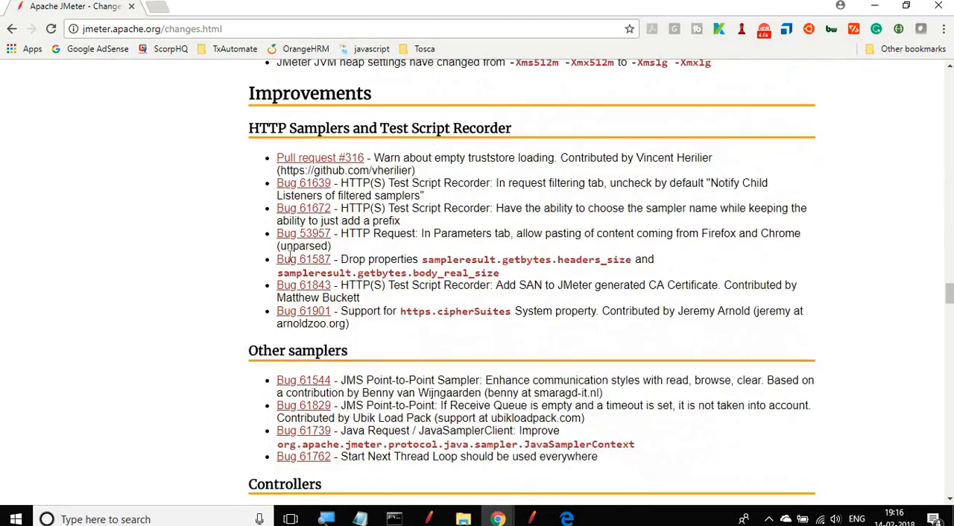
{"action": "scroll", "scroll_direction": "down", "scroll_amount": 3}
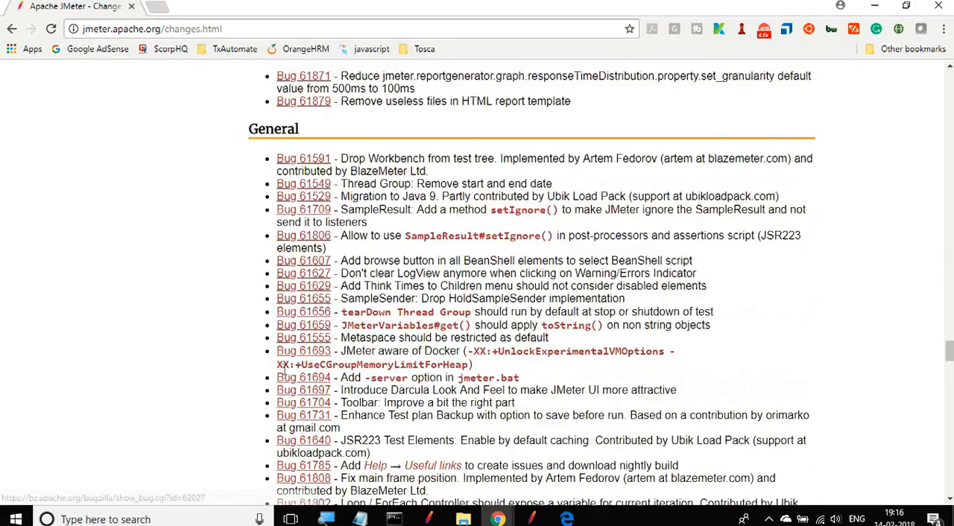
{"action": "scroll", "scroll_direction": "down", "scroll_amount": 3}
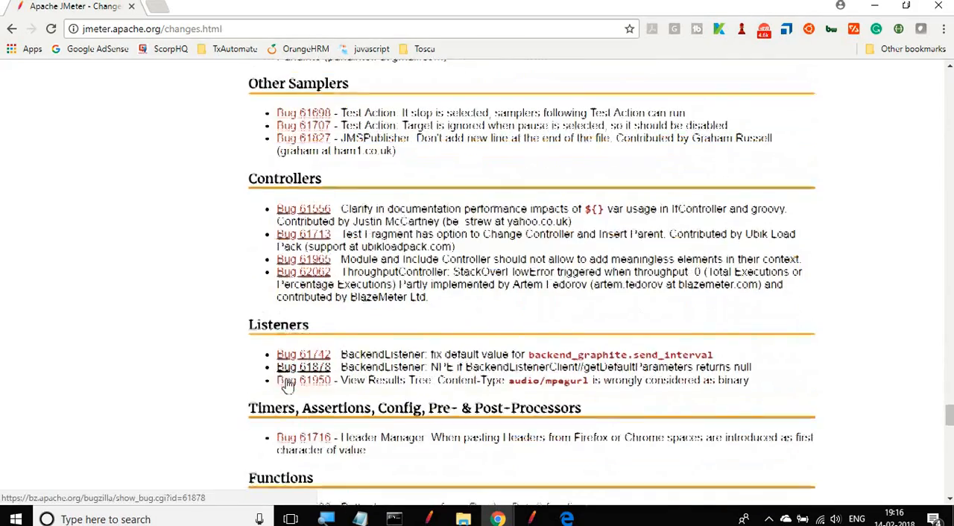
{"action": "scroll", "scroll_direction": "down", "scroll_amount": 3}
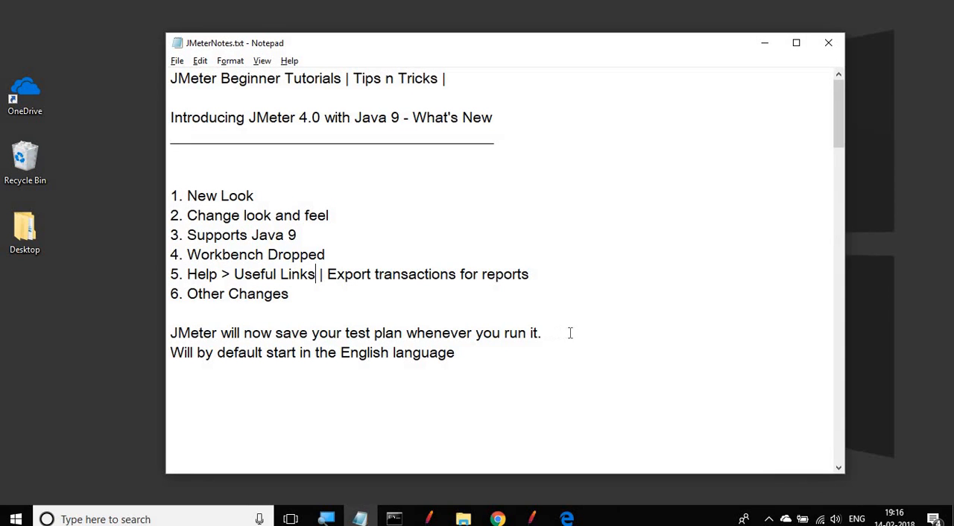
{"action": "left_click_drag", "start_coordinate": [198, 333], "coordinate": [540, 333]}
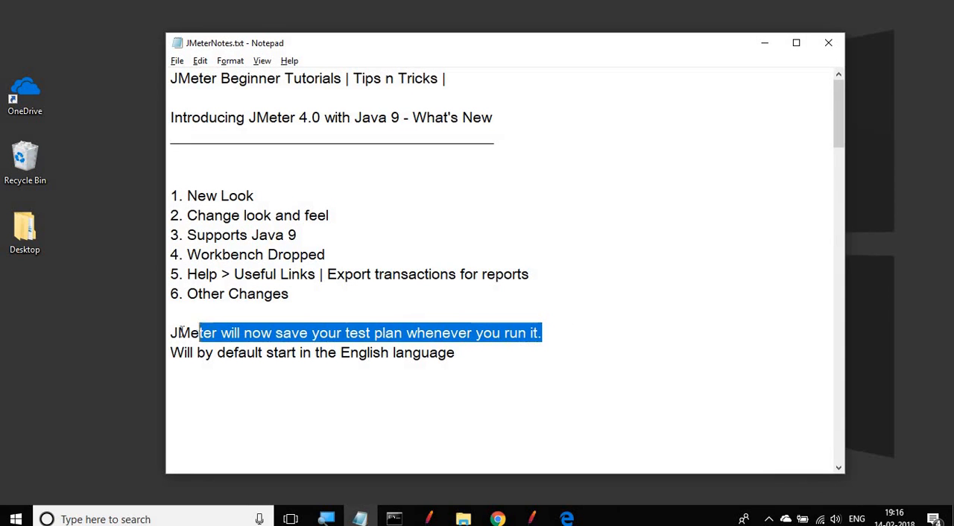
{"action": "left_click_drag", "start_coordinate": [197, 333], "coordinate": [170, 333]}
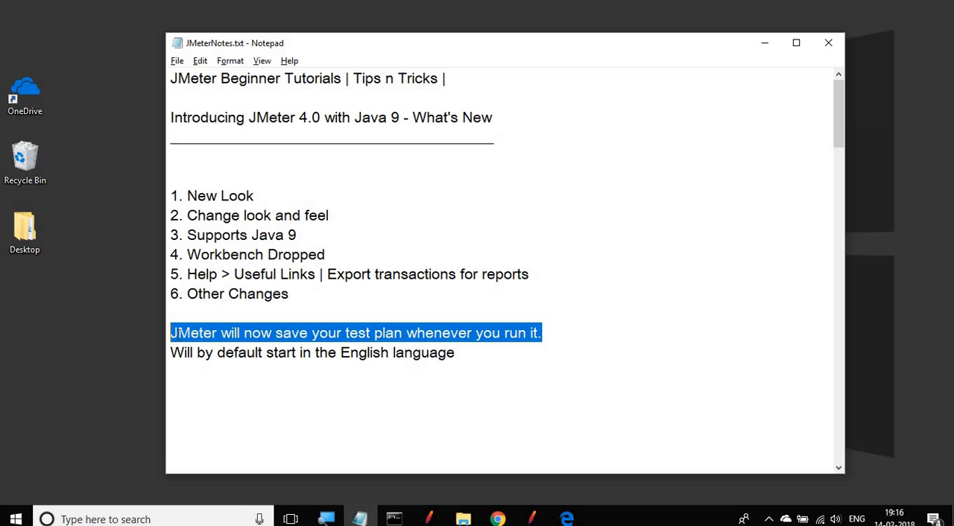
{"action": "mouse_move", "coordinate": [304, 363]}
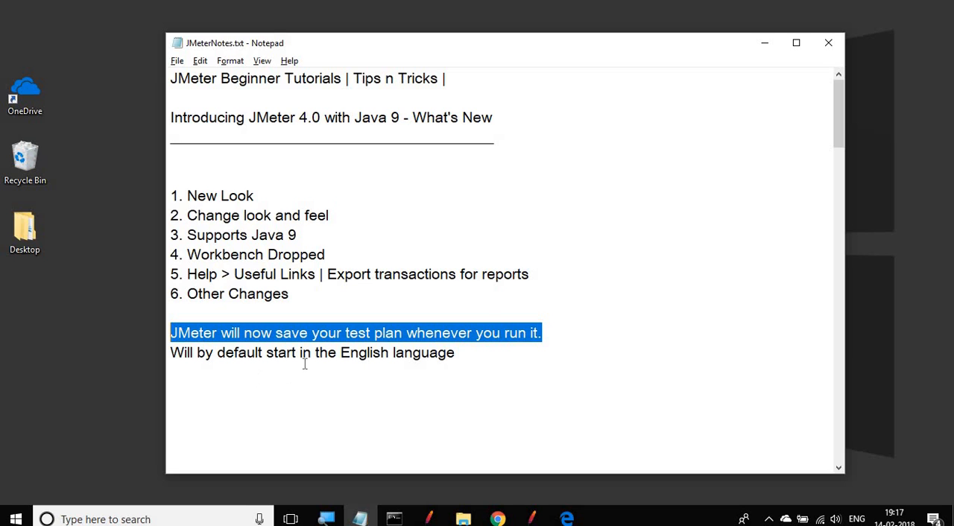
{"action": "left_click", "coordinate": [538, 333]}
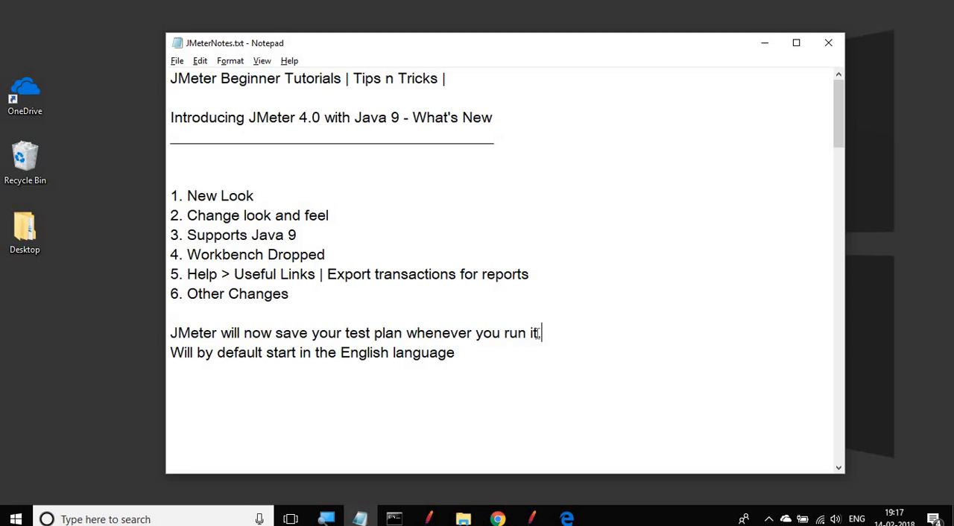
{"action": "triple_click", "coordinate": [355, 333]}
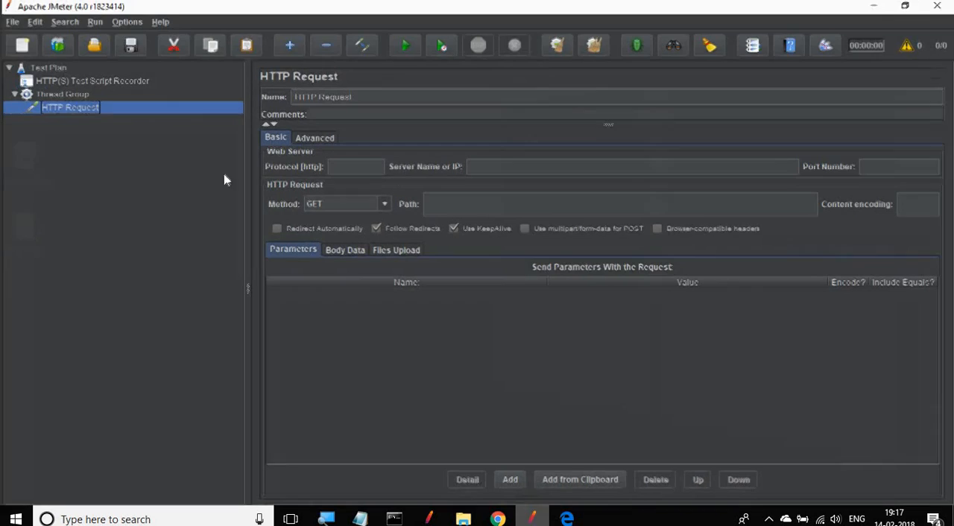
- Review Options > Choose Language choices, then return to the Notepad notes
{"action": "left_click", "coordinate": [125, 21]}
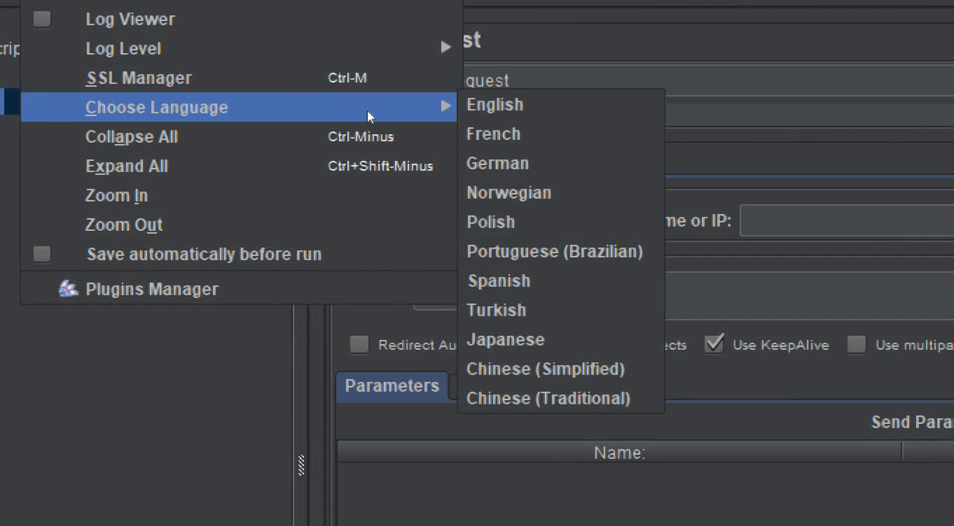
{"action": "mouse_move", "coordinate": [555, 251]}
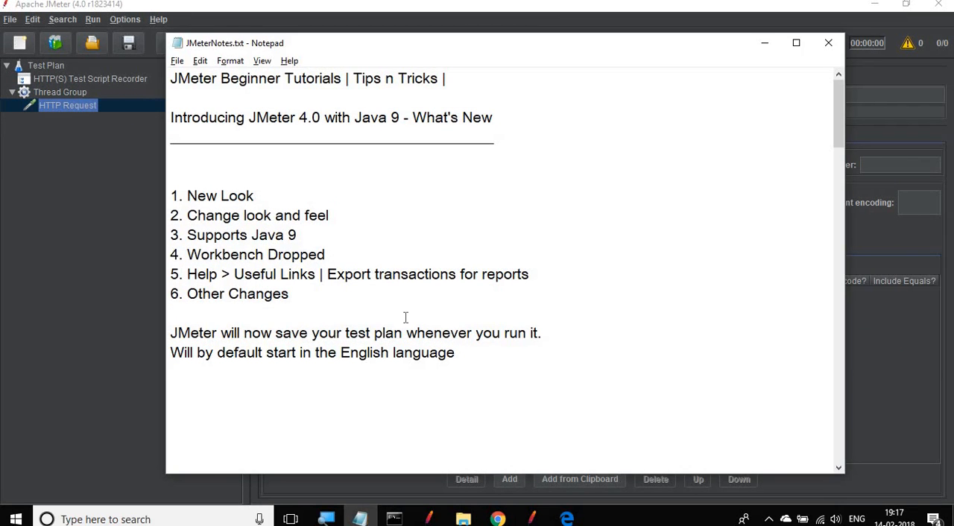
{"action": "left_click", "coordinate": [171, 313]}
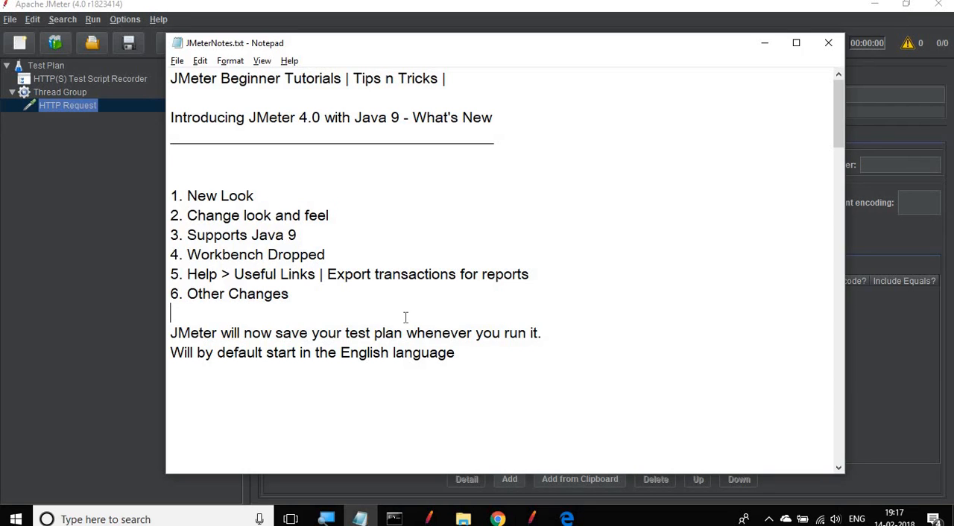